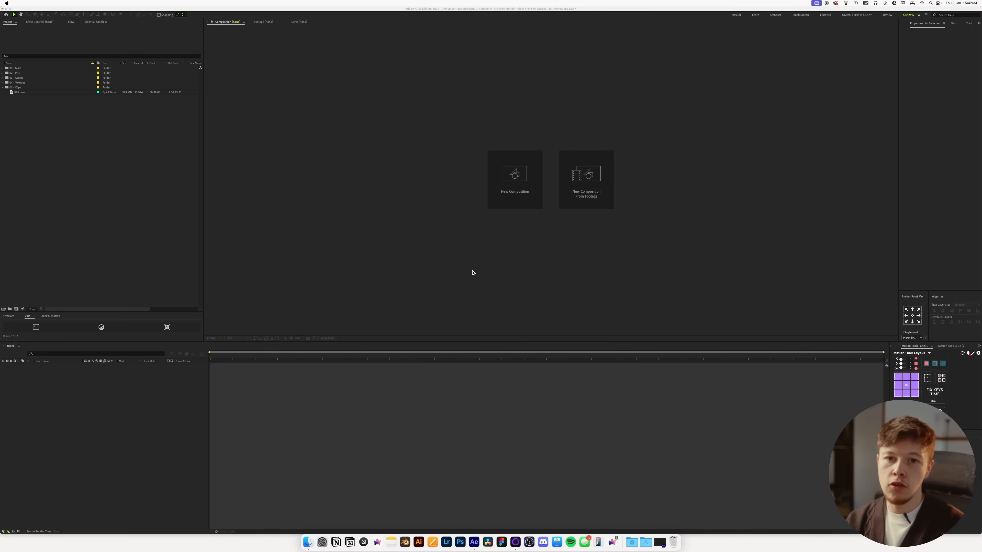
{"action": "mouse_move", "coordinate": [462, 268]}
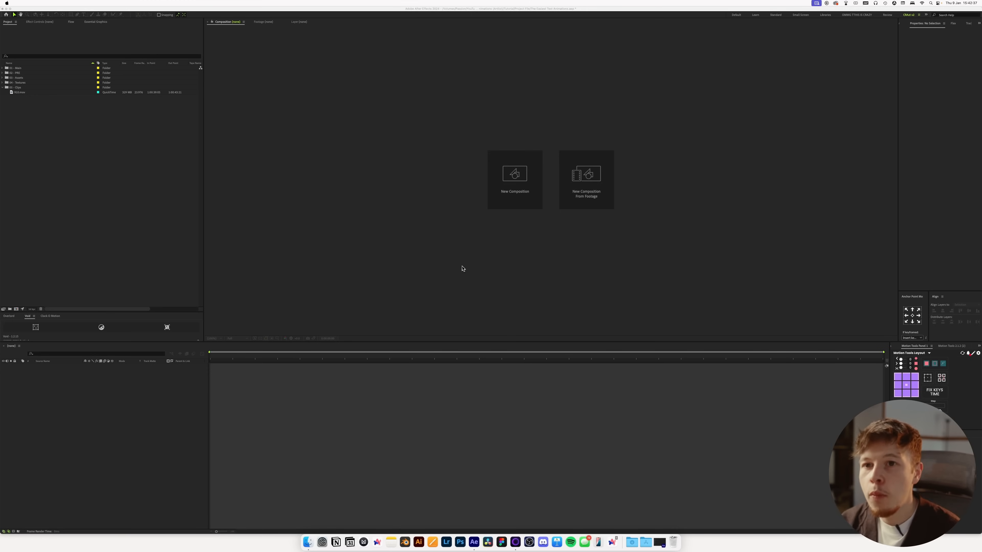
{"action": "mouse_move", "coordinate": [39, 95]}
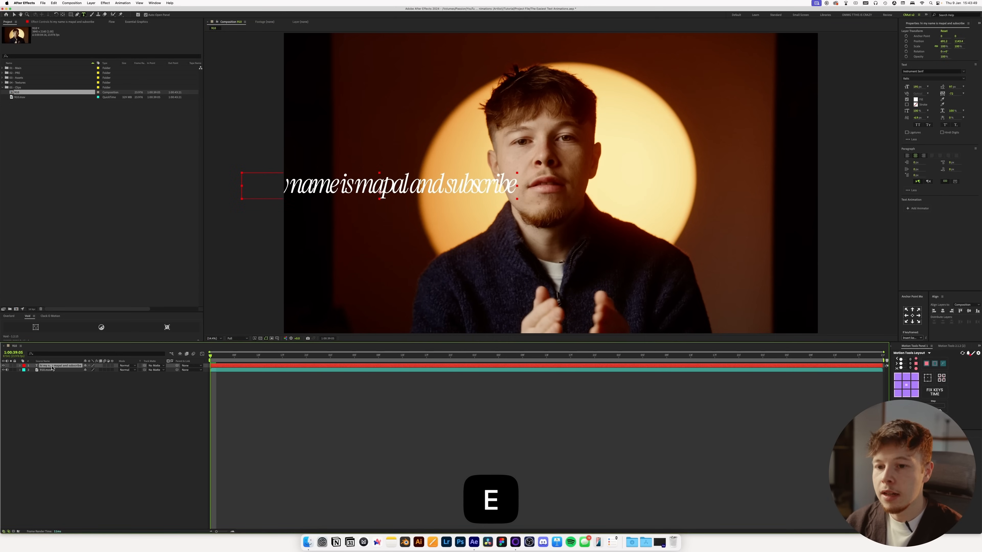
Centre the sentence layer horizontally and change its font to Helvetica.
{"action": "key", "text": "v"}
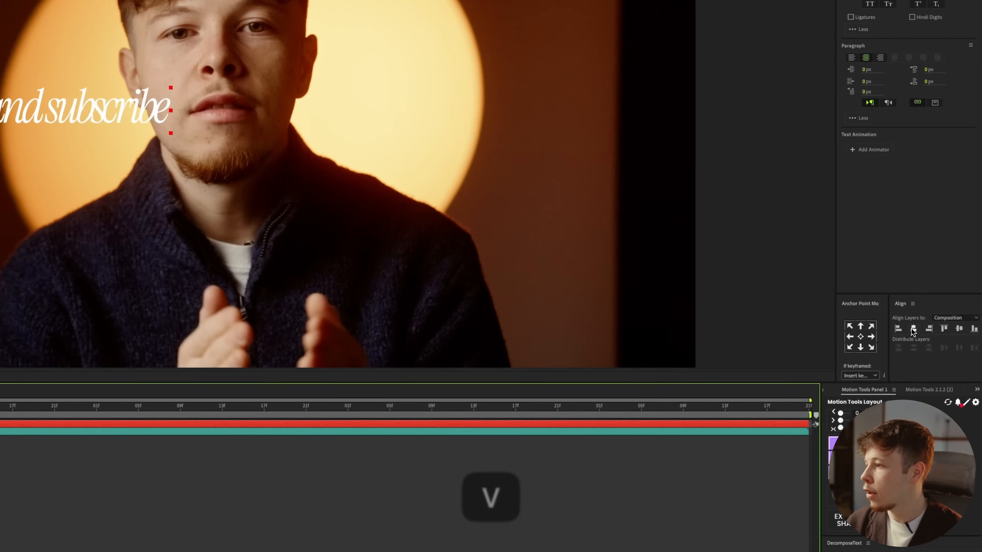
{"action": "left_click", "coordinate": [240, 5]}
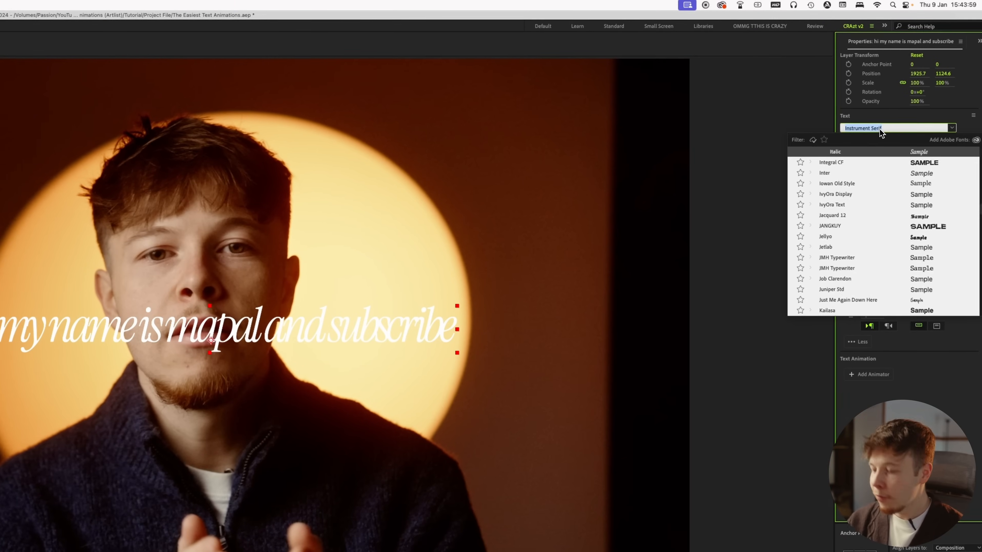
{"action": "type", "text": "helv"}
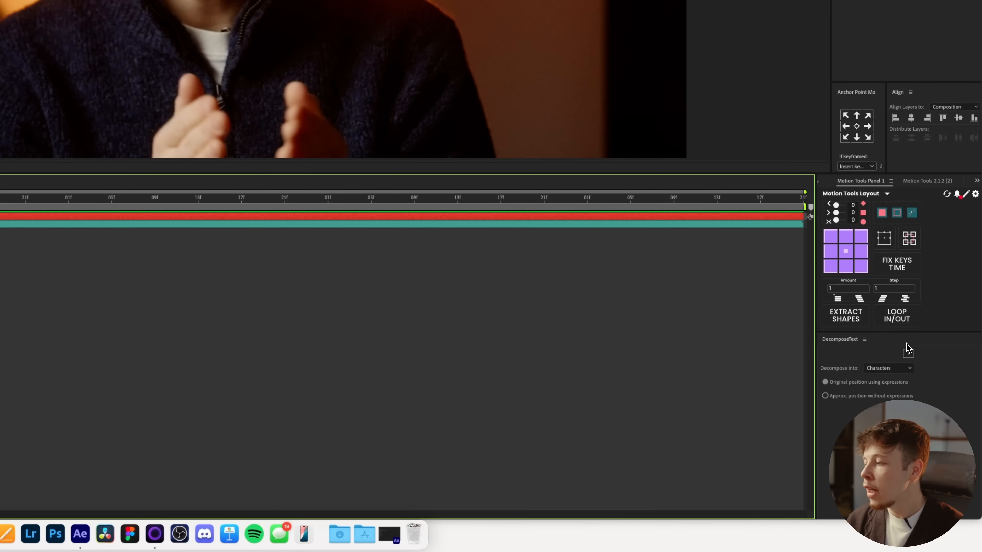
Decompose the sentence into separate per-word text layers using approximate positions without expressions.
{"action": "left_click", "coordinate": [888, 368]}
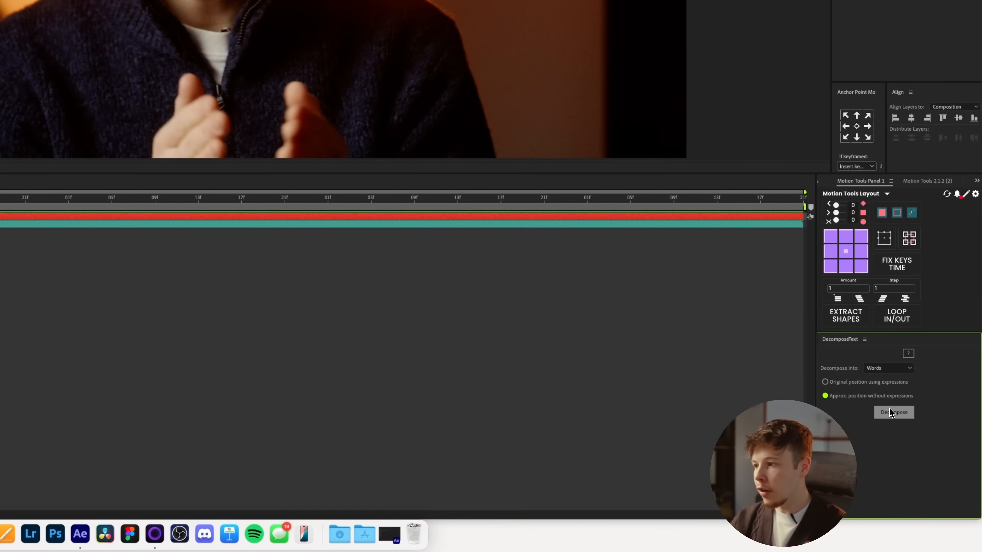
{"action": "left_click", "coordinate": [893, 412]}
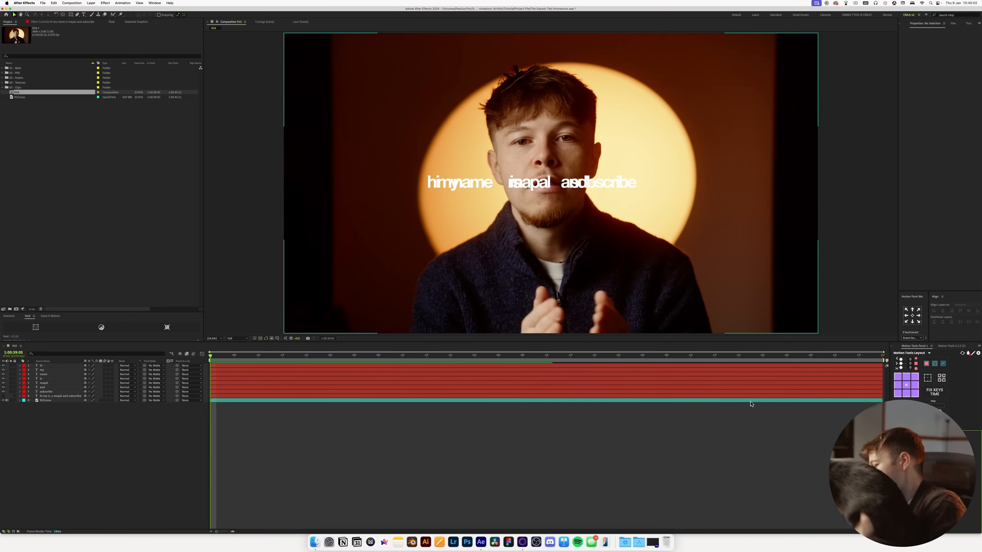
{"action": "mouse_move", "coordinate": [564, 250]}
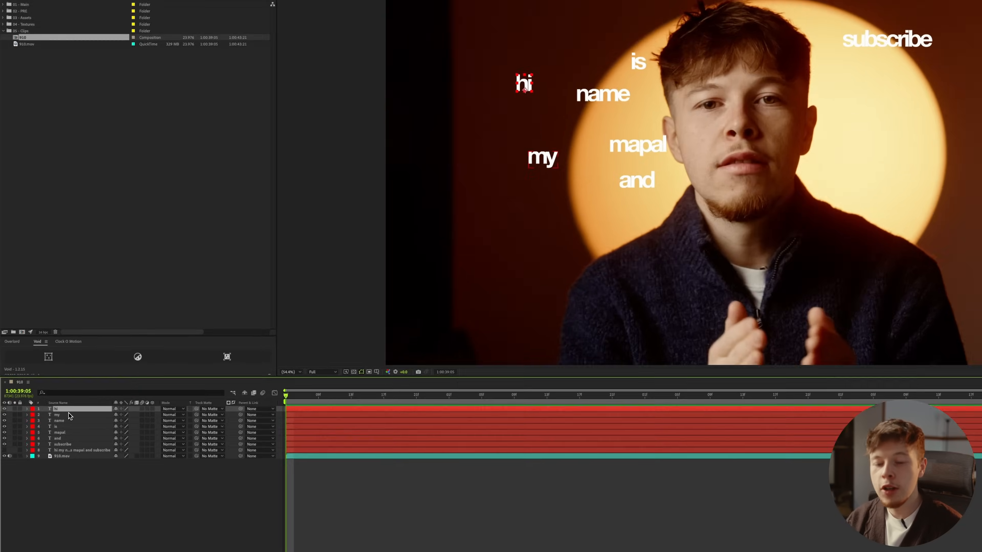
Bring up the FX Console quick effect search after scattering the word layers.
{"action": "key", "text": "space"}
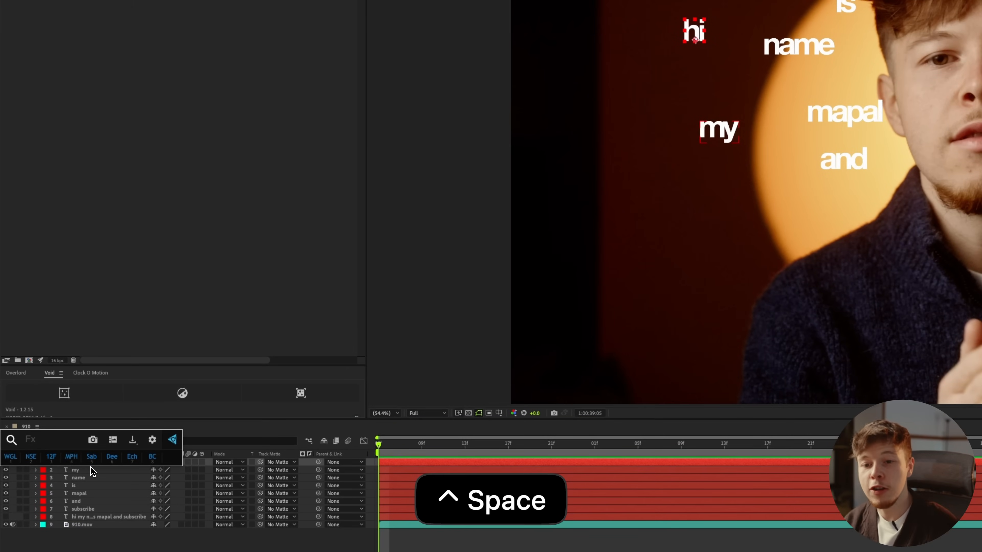
{"action": "key", "text": "space"}
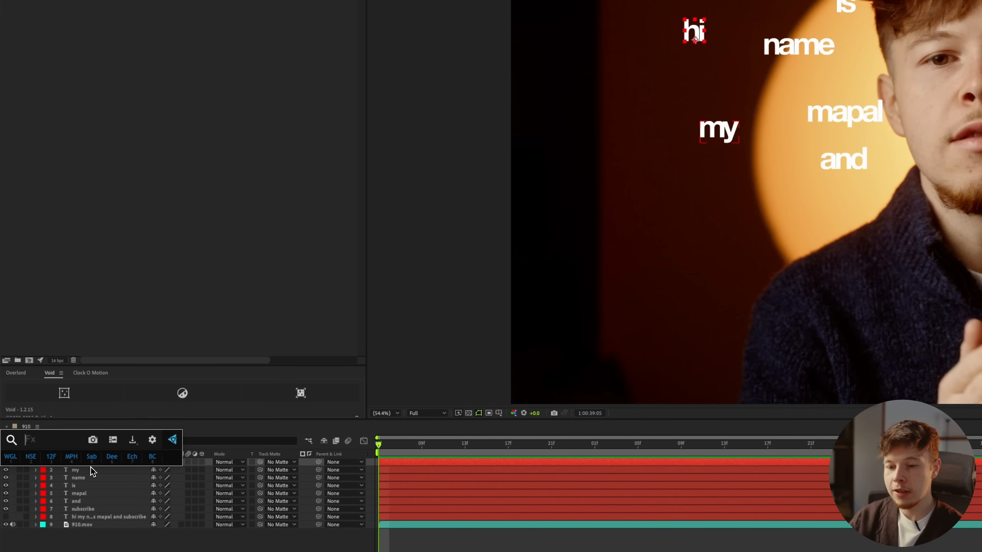
Add a Transform effect to the hi layer and rename it Slide In.
{"action": "key", "text": "Return"}
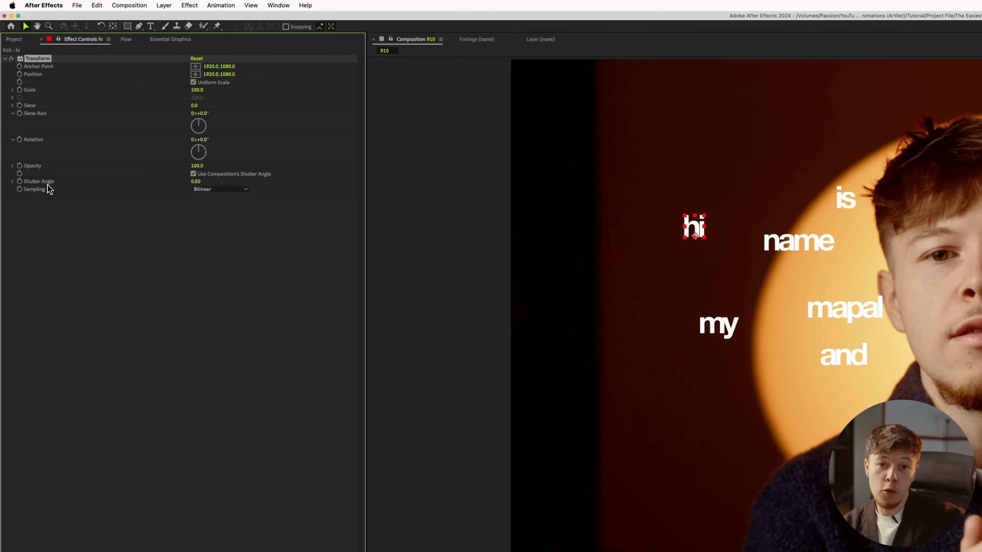
{"action": "mouse_move", "coordinate": [39, 88]}
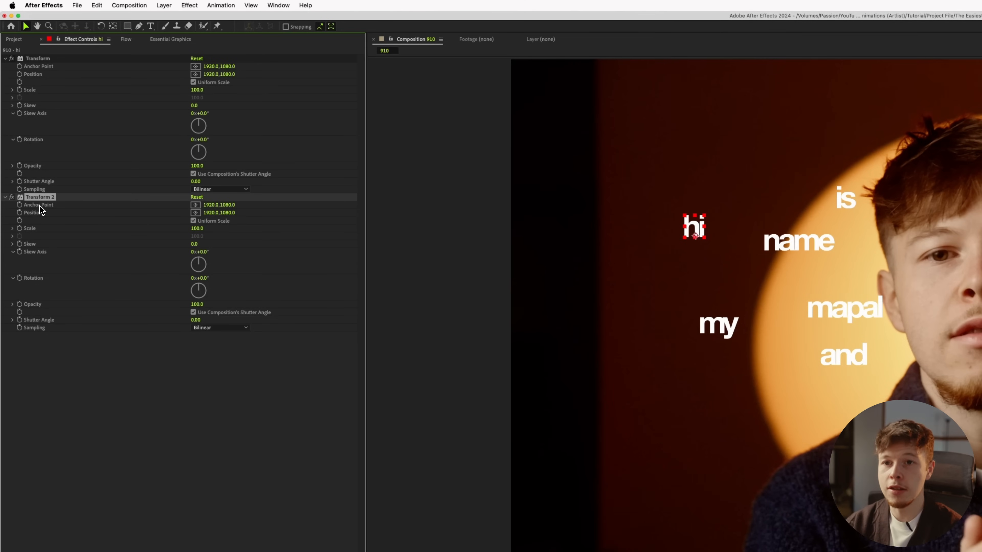
{"action": "mouse_move", "coordinate": [24, 50]}
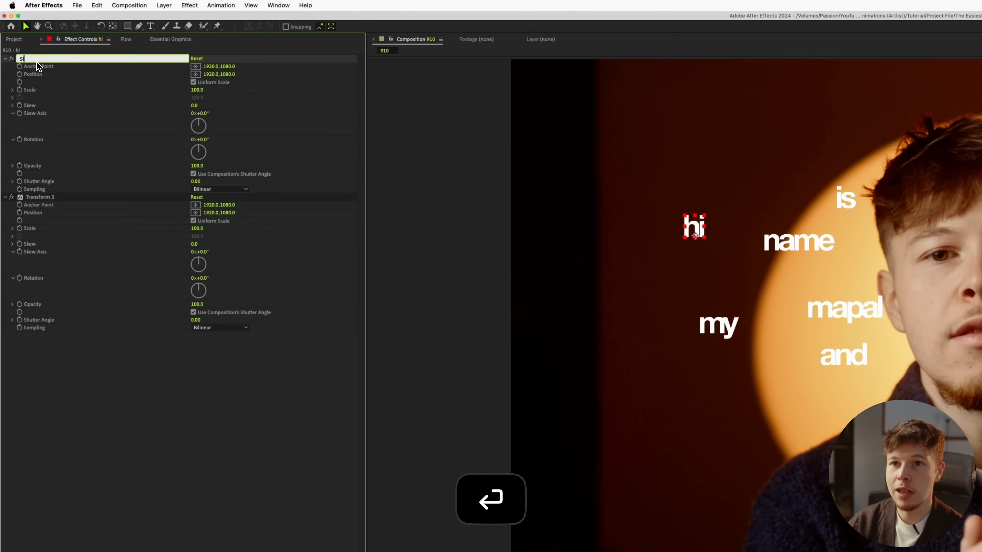
{"action": "type", "text": "Slide In"}
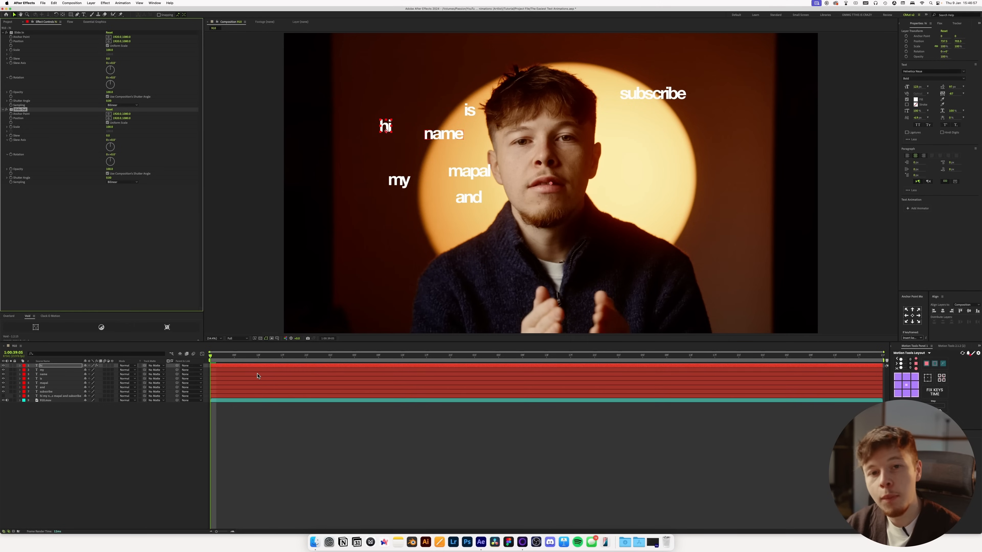
{"action": "mouse_move", "coordinate": [246, 367]}
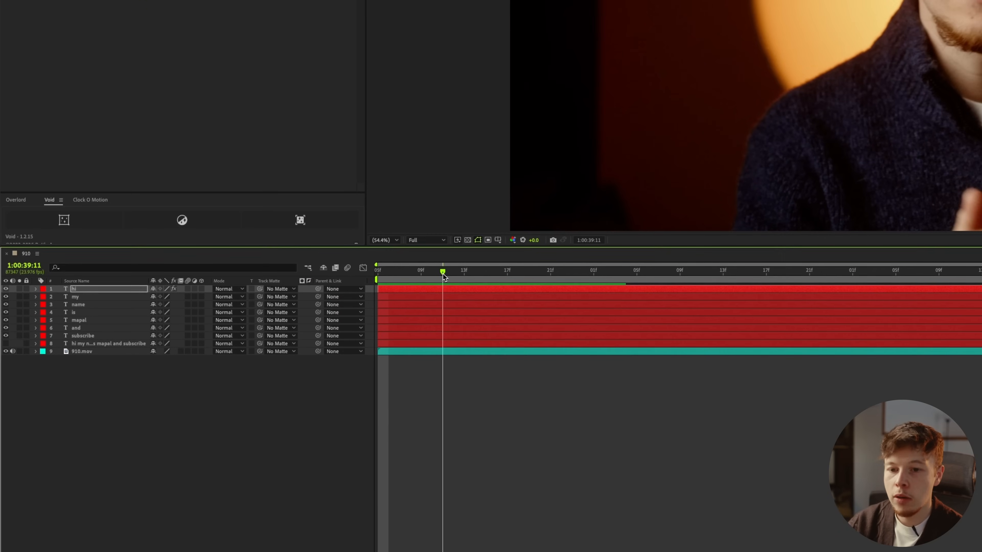
Set the composition Start Timecode to 0:00:00:00 and preview the hi slide.
{"action": "key", "text": "cmd+k"}
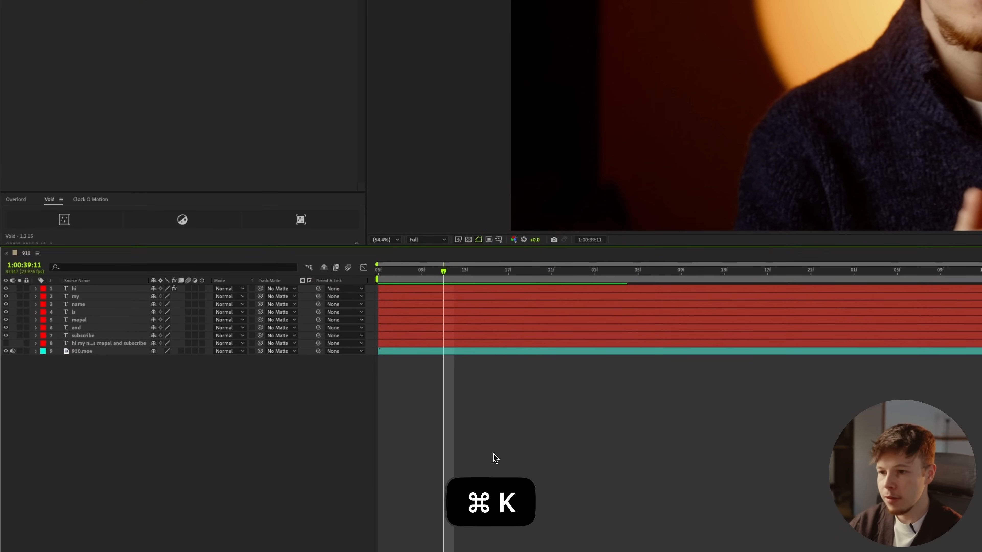
{"action": "key", "text": "cmd+k"}
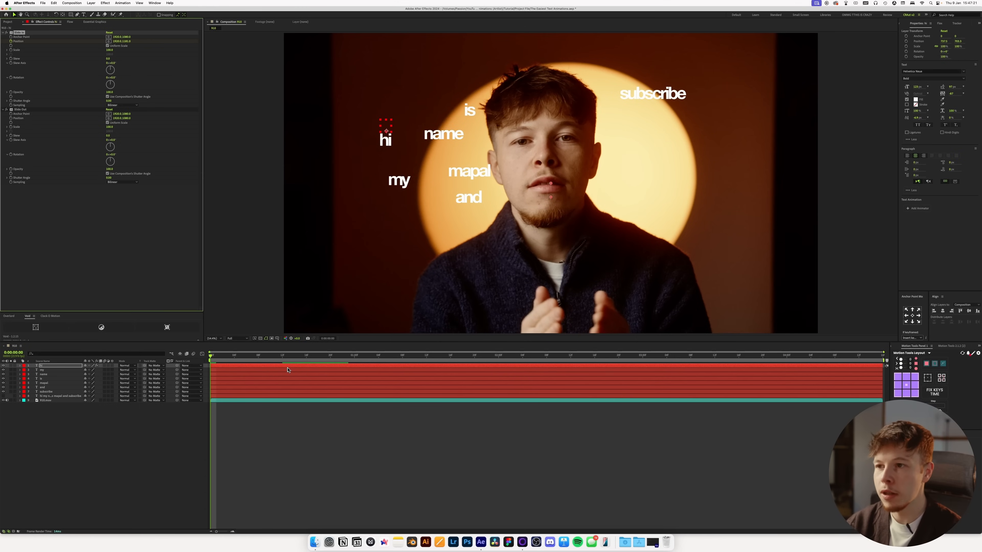
{"action": "key", "text": "space"}
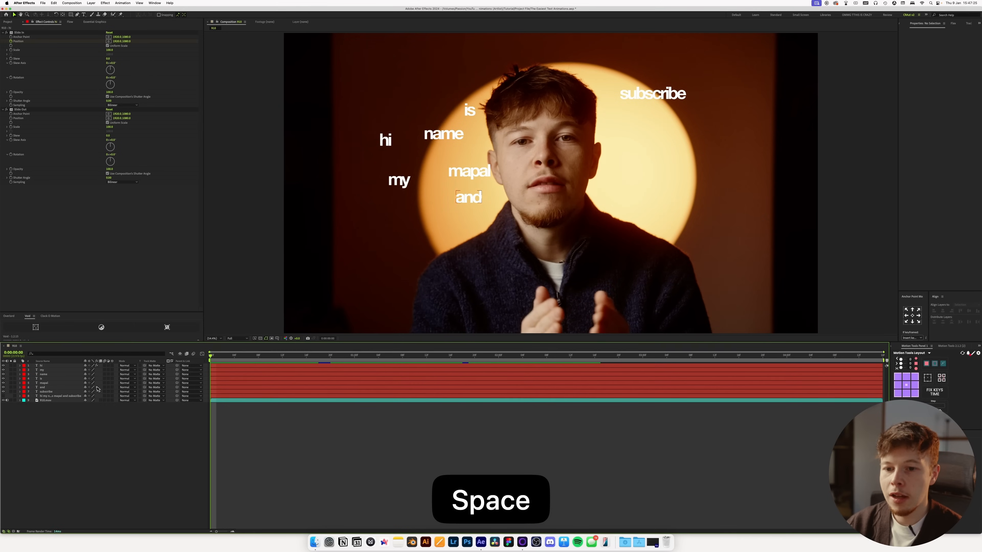
{"action": "key", "text": "space"}
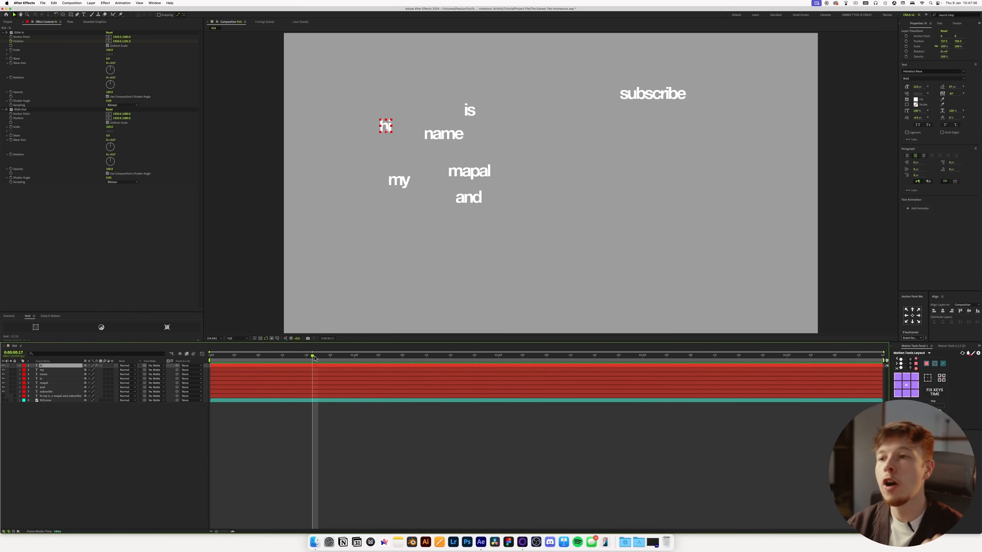
{"action": "mouse_move", "coordinate": [367, 199]}
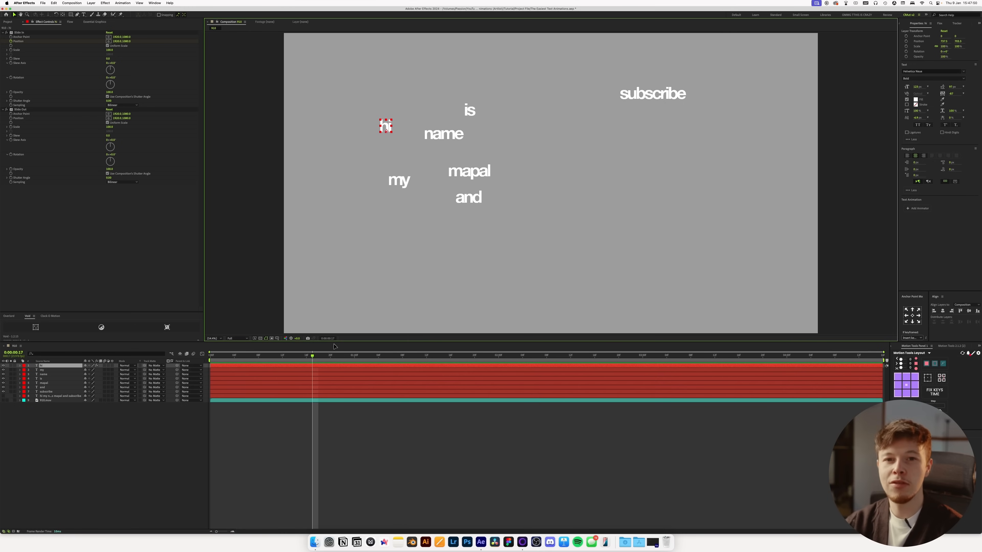
Reveal the keyframed Position properties of the hi layer's slide effects.
{"action": "key", "text": "u"}
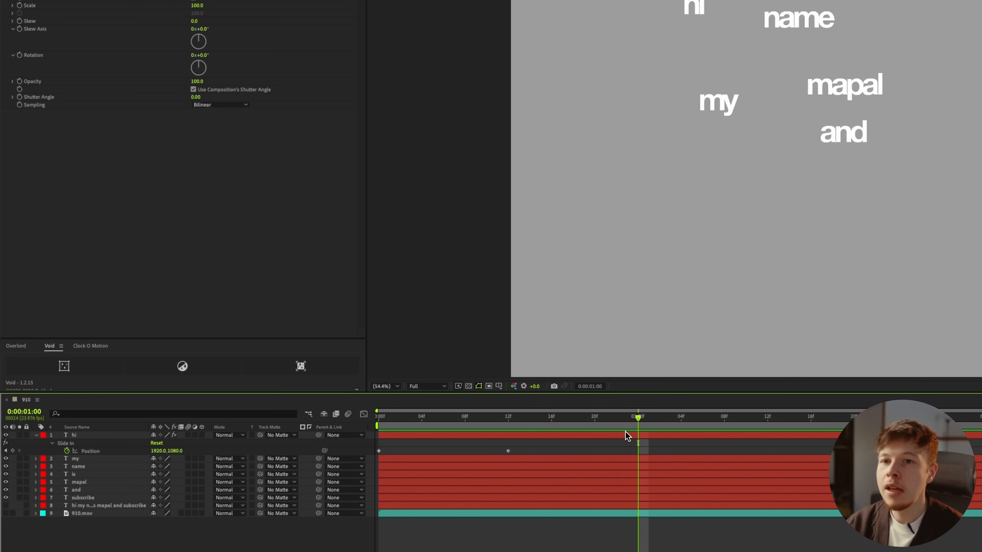
{"action": "mouse_move", "coordinate": [528, 382]}
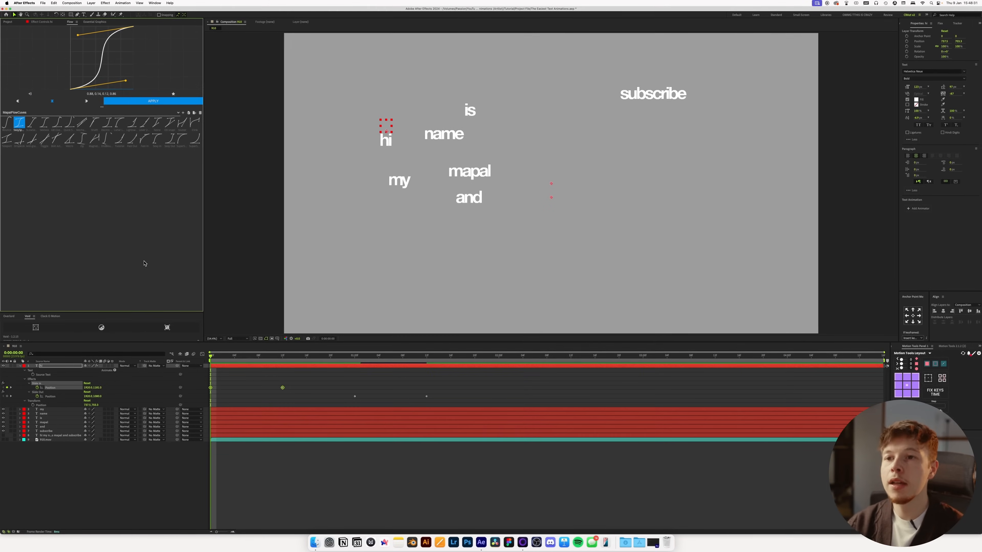
Apply the Flow easing preset to hi's slide keyframes, trim the layer, and preview the result.
{"action": "left_click", "coordinate": [182, 139]}
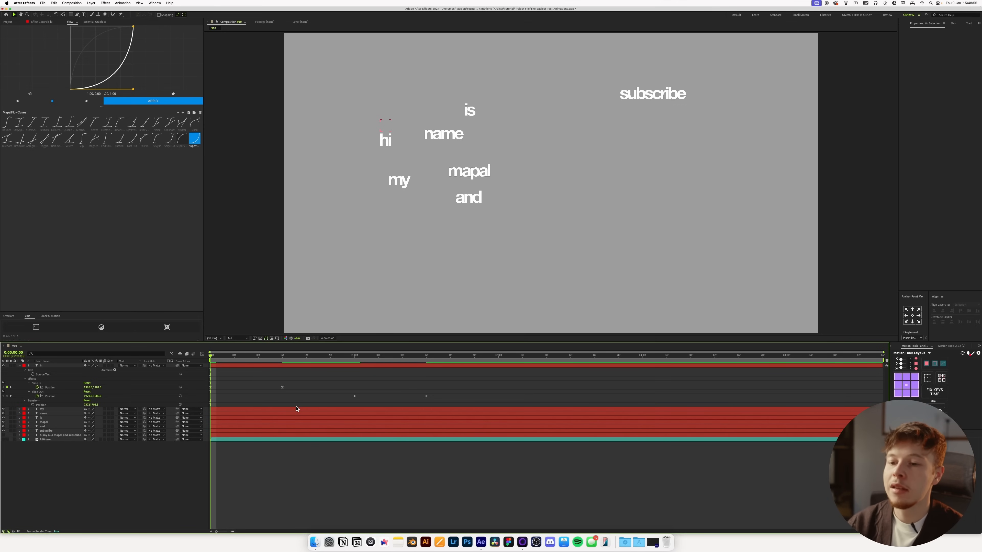
{"action": "key", "text": "space"}
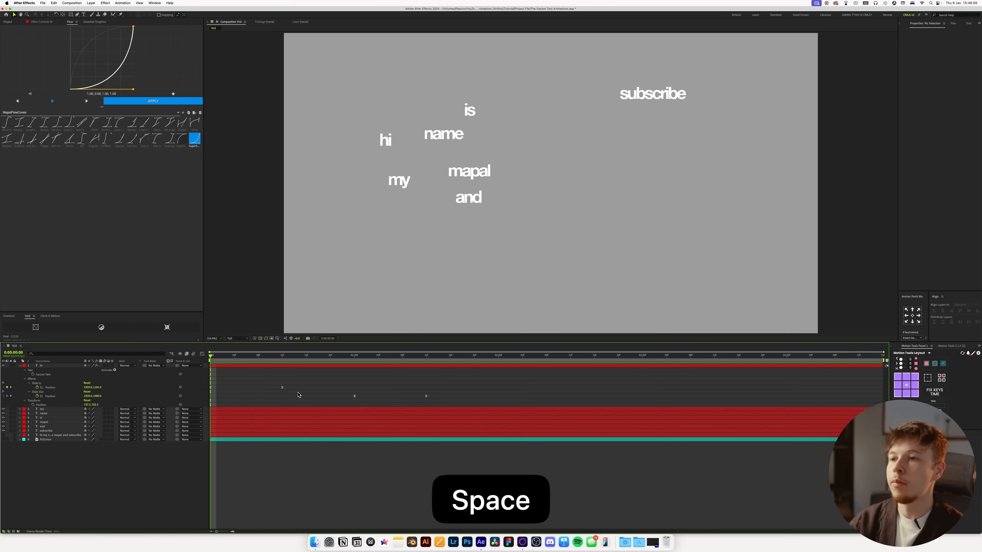
{"action": "key", "text": "space"}
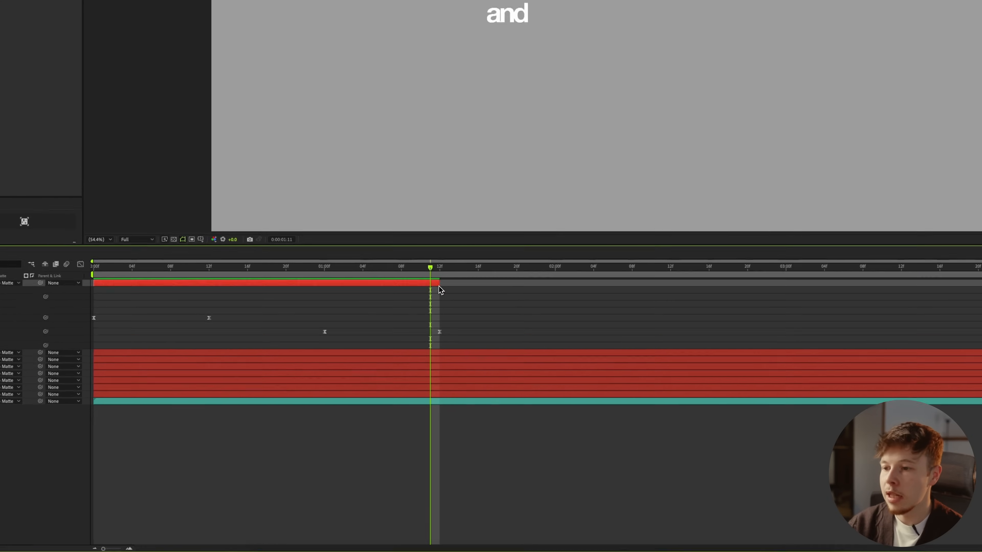
{"action": "key", "text": "space"}
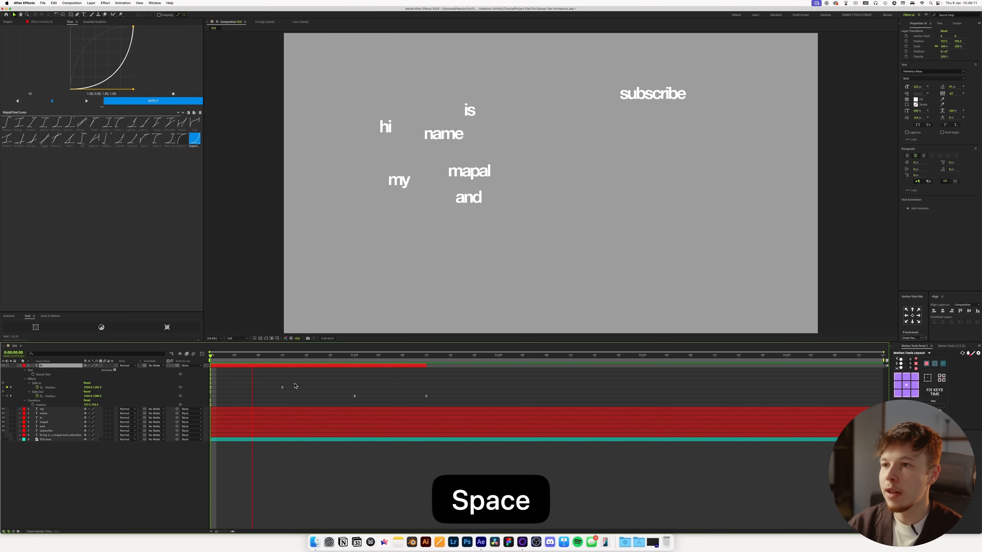
{"action": "key", "text": "space"}
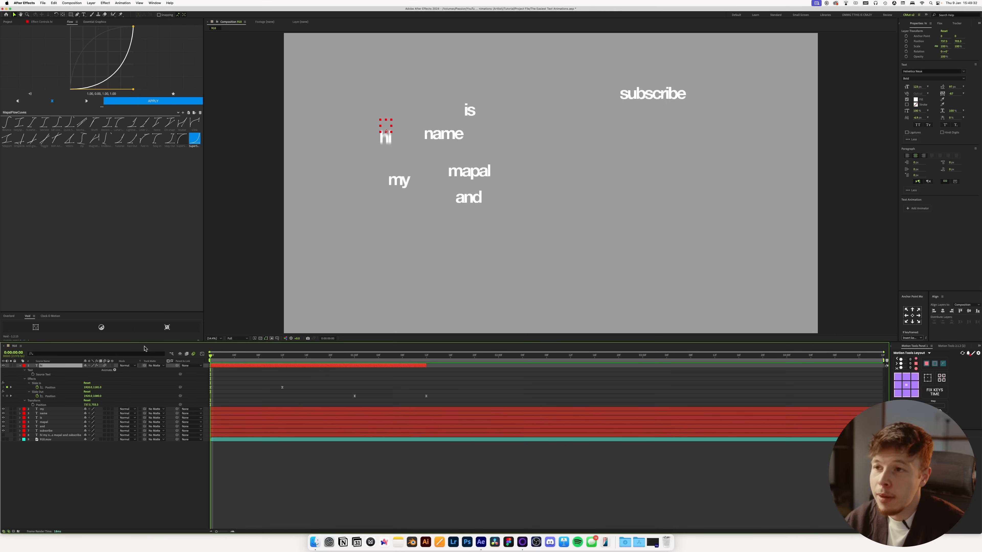
{"action": "left_click", "coordinate": [306, 355]}
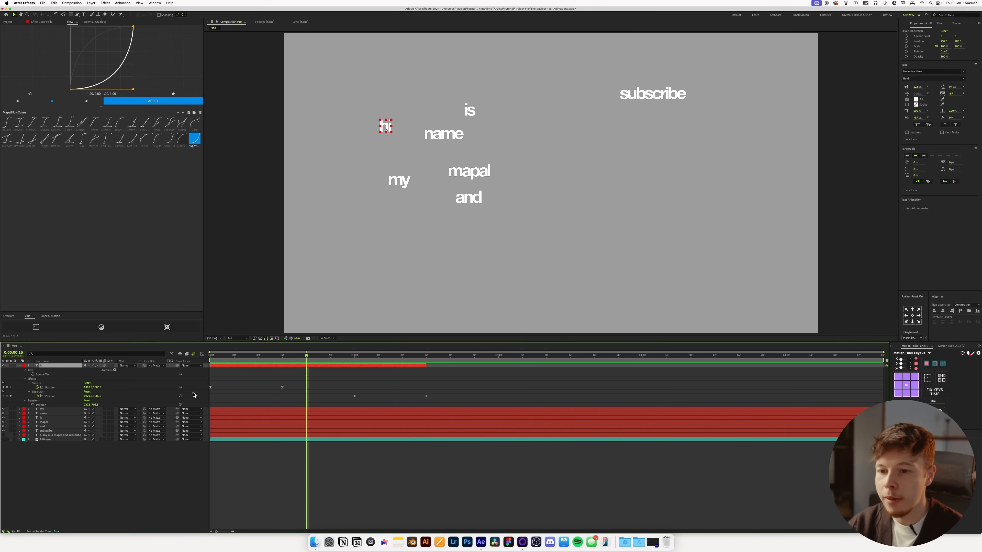
{"action": "left_click", "coordinate": [40, 22]}
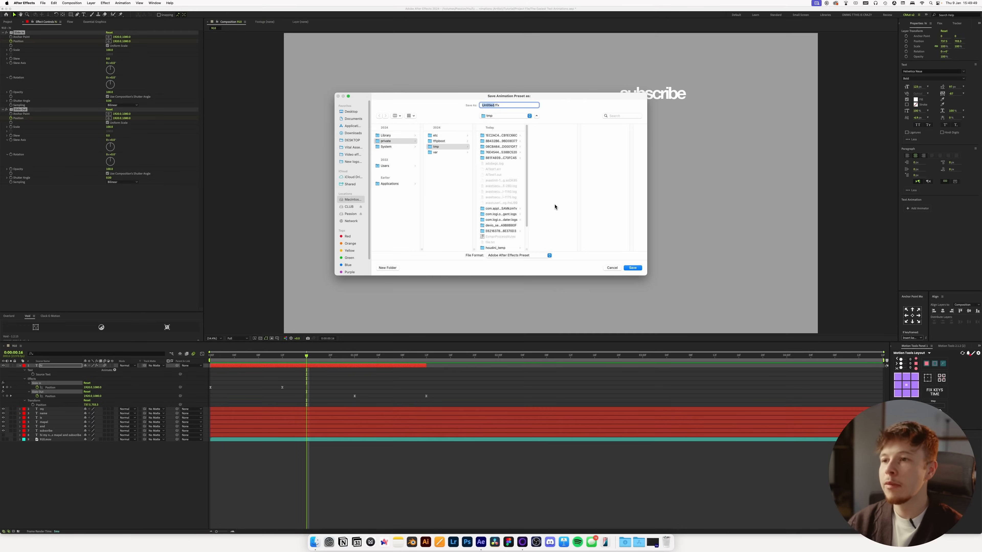
{"action": "mouse_move", "coordinate": [495, 226]}
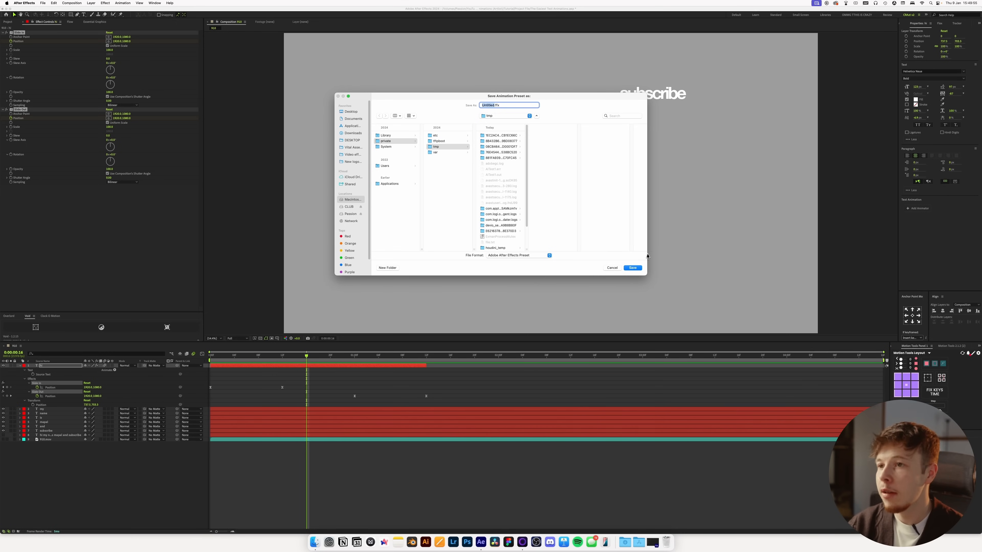
{"action": "mouse_move", "coordinate": [613, 271]}
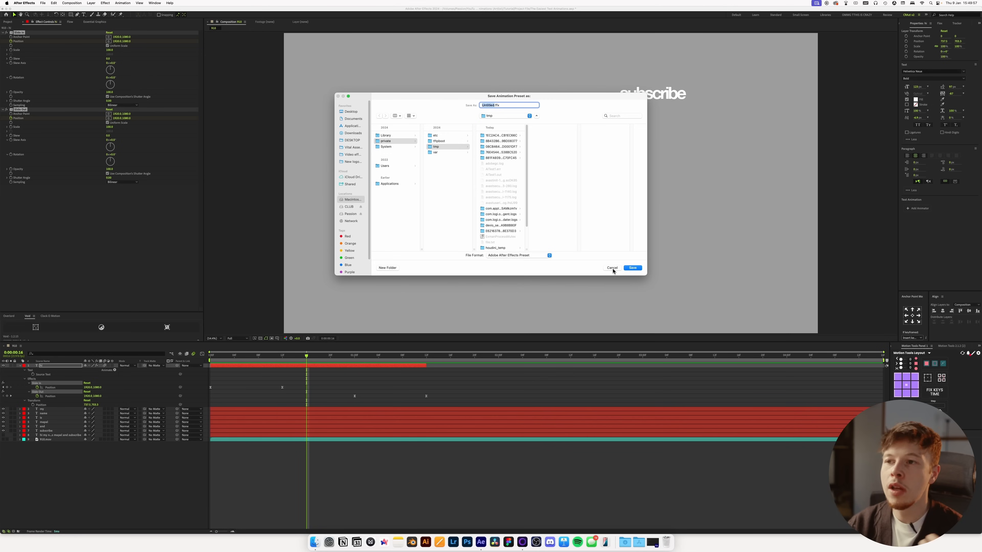
{"action": "left_click", "coordinate": [612, 267]}
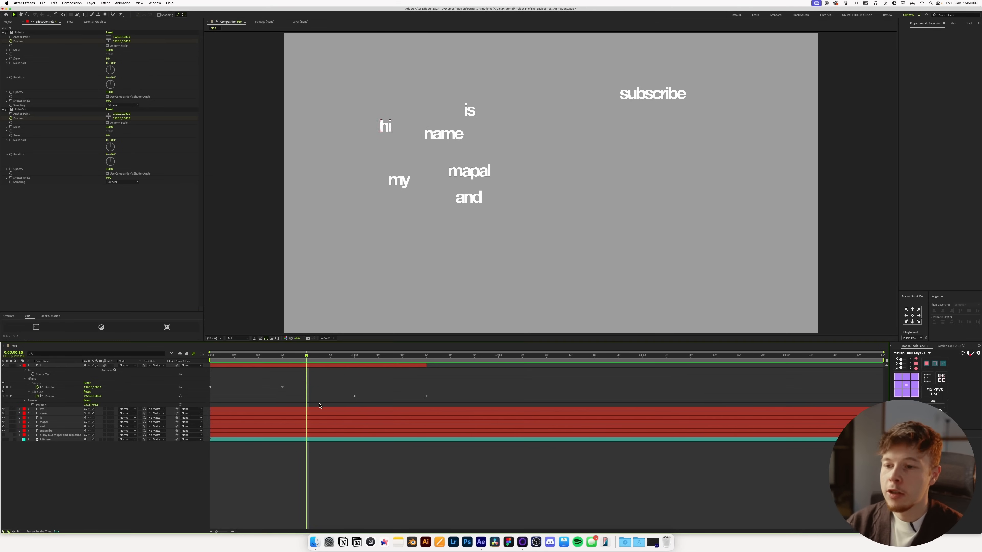
{"action": "left_click", "coordinate": [211, 355]}
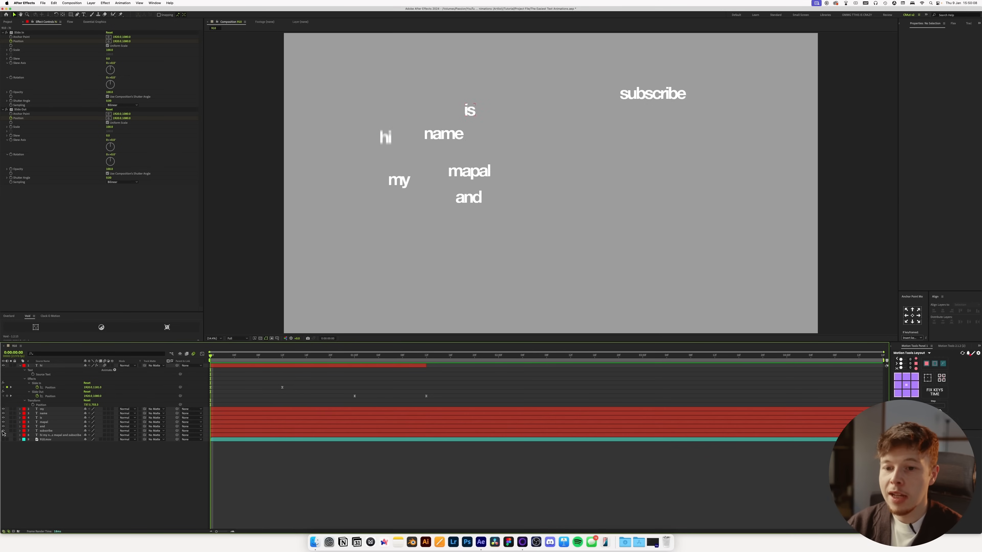
{"action": "left_click", "coordinate": [43, 409]}
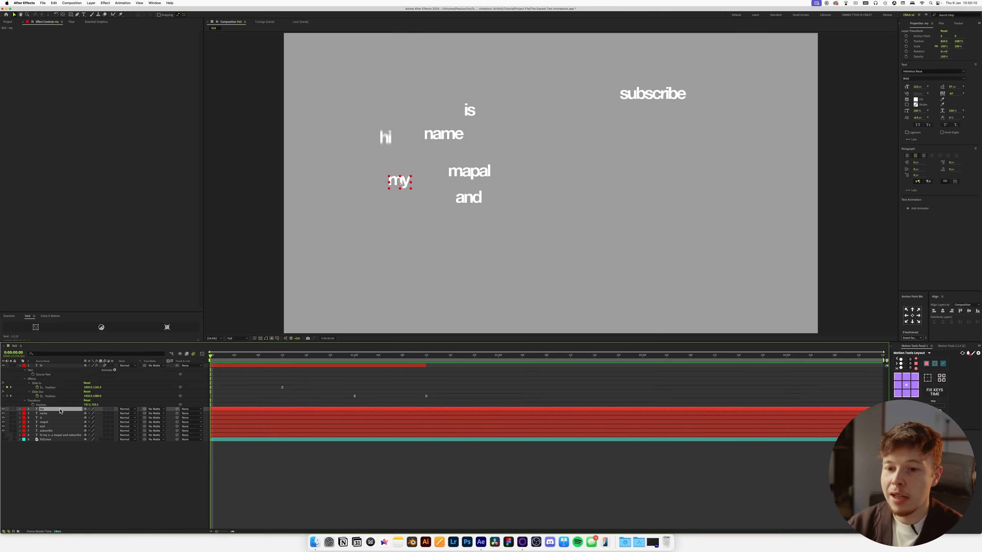
{"action": "key", "text": "space"}
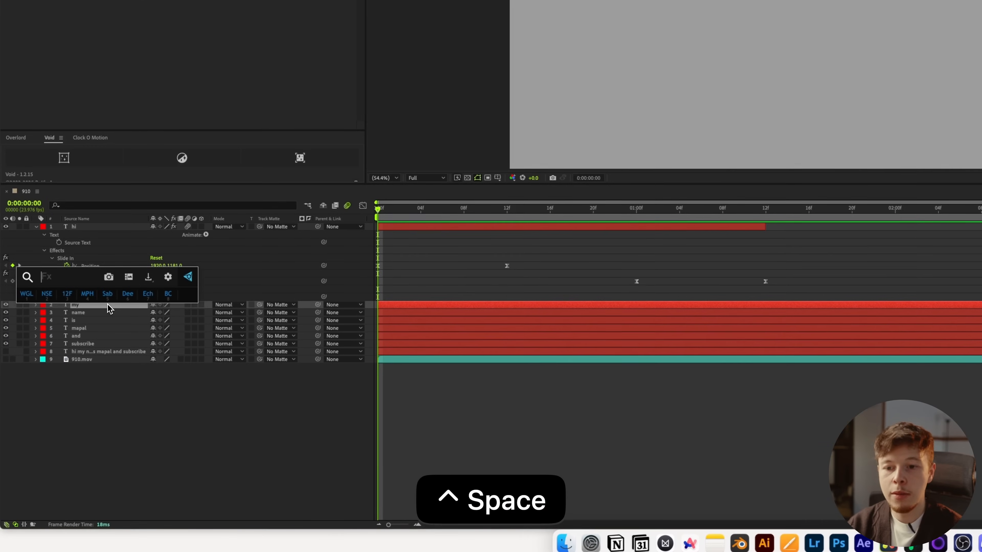
Search 'slide' and apply the Slide in + Out preset to the hi layer.
{"action": "type", "text": "slide"}
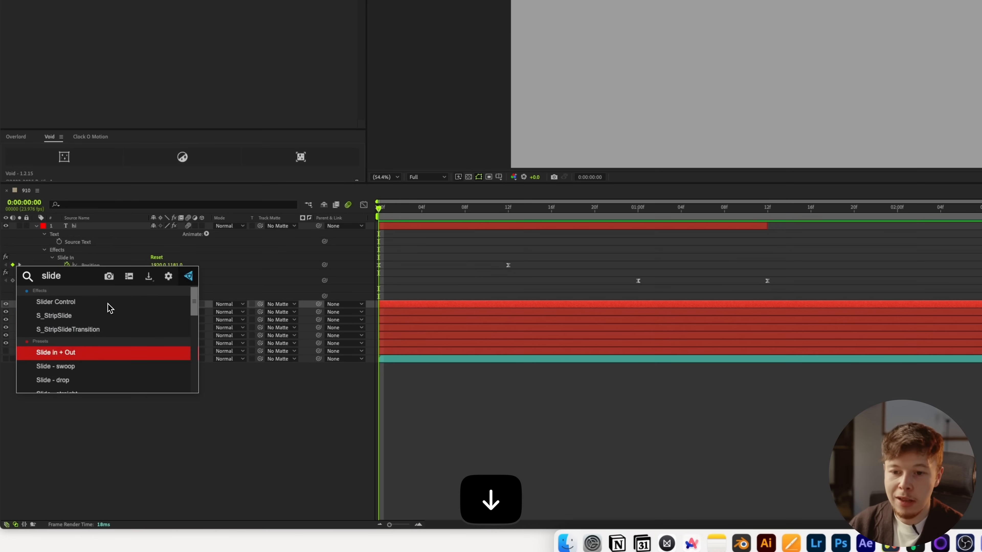
{"action": "double_click", "coordinate": [55, 352]}
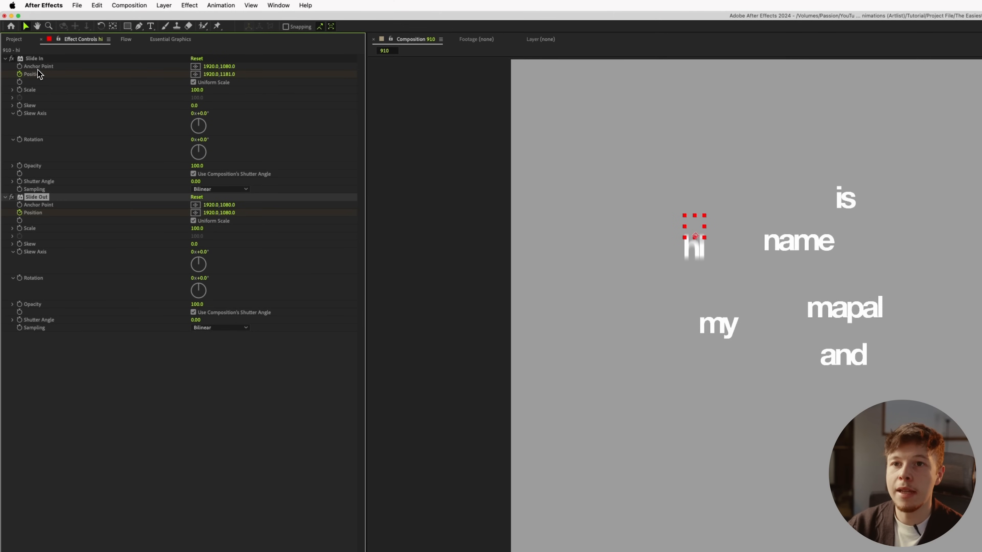
Copy hi's Slide In/Out effects onto the other word layers and trim them to stagger the words.
{"action": "key", "text": "cmd+c"}
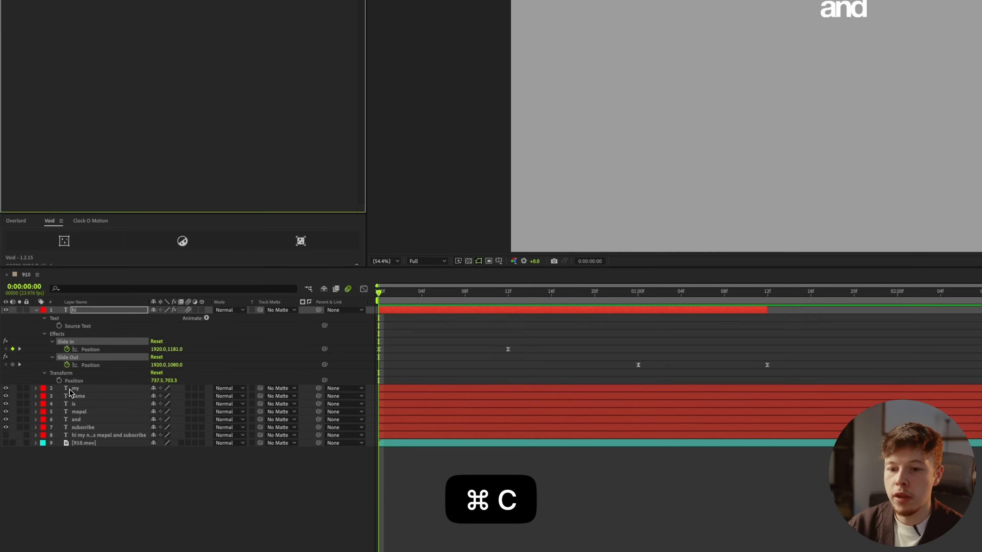
{"action": "key", "text": "cmd+v"}
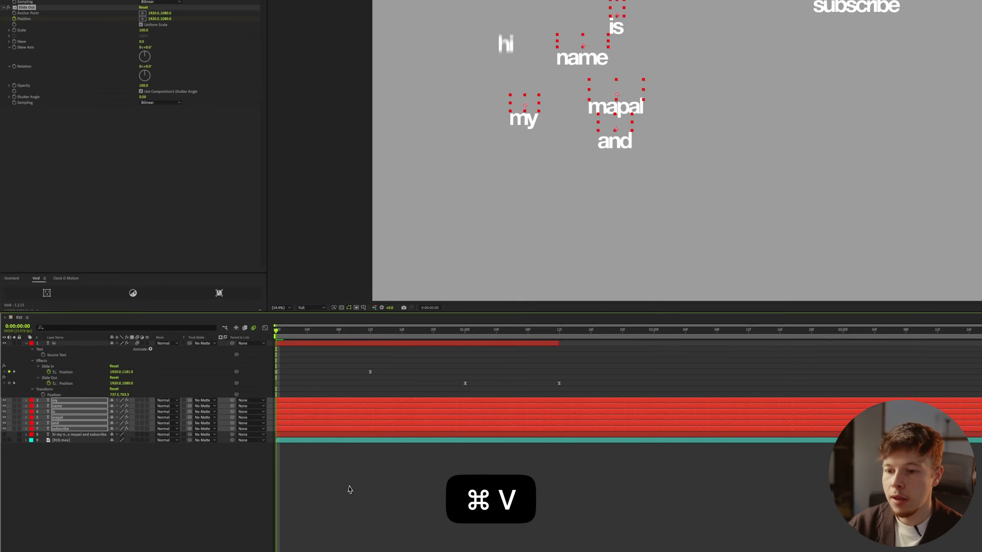
{"action": "key", "text": "space"}
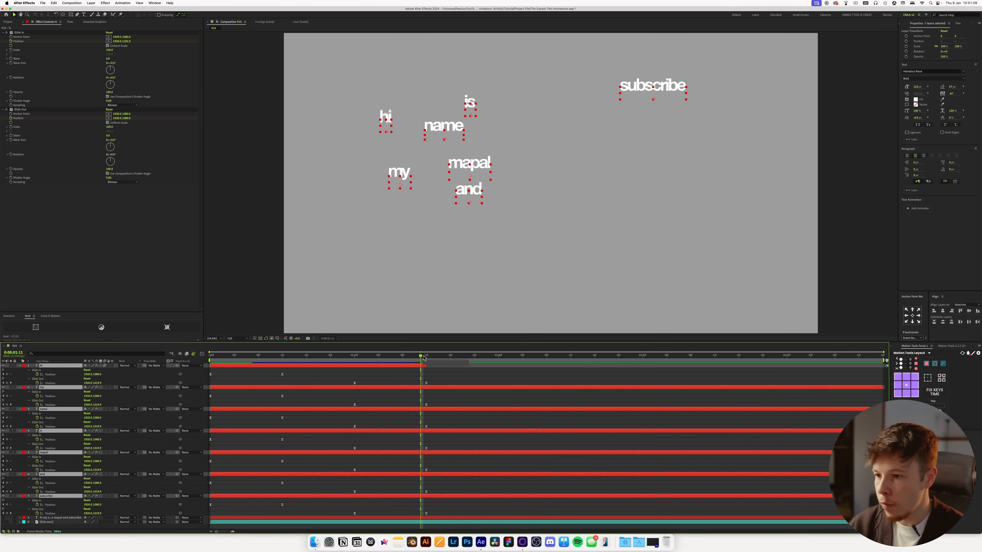
{"action": "key", "text": "alt+]"}
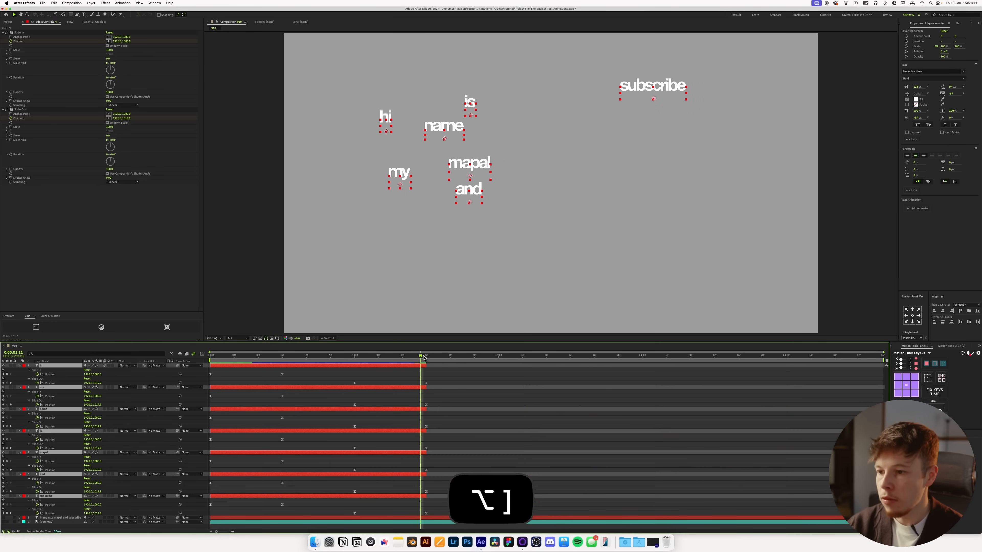
{"action": "key", "text": "u"}
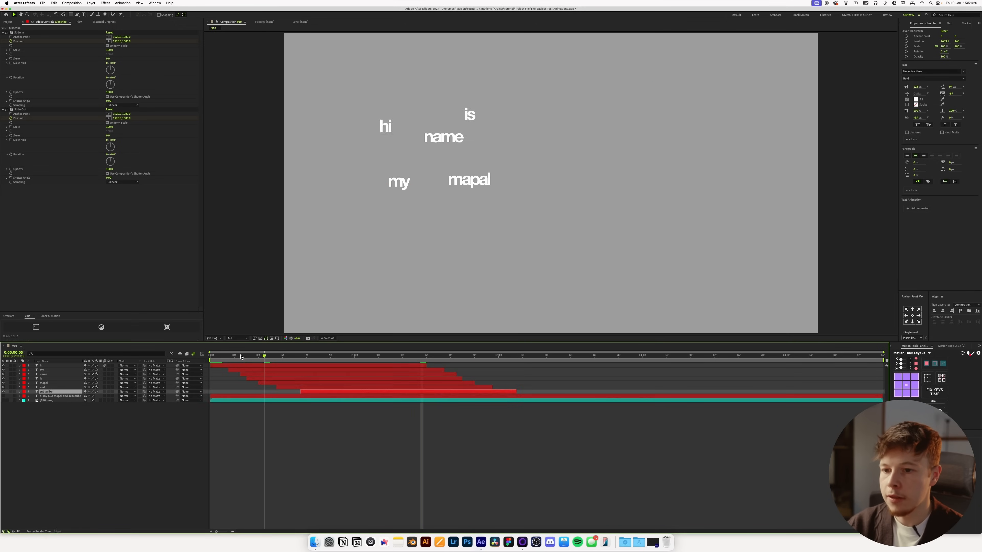
Preview the staggered word animation and make the 910.mov talking-head footage visible again.
{"action": "key", "text": "space"}
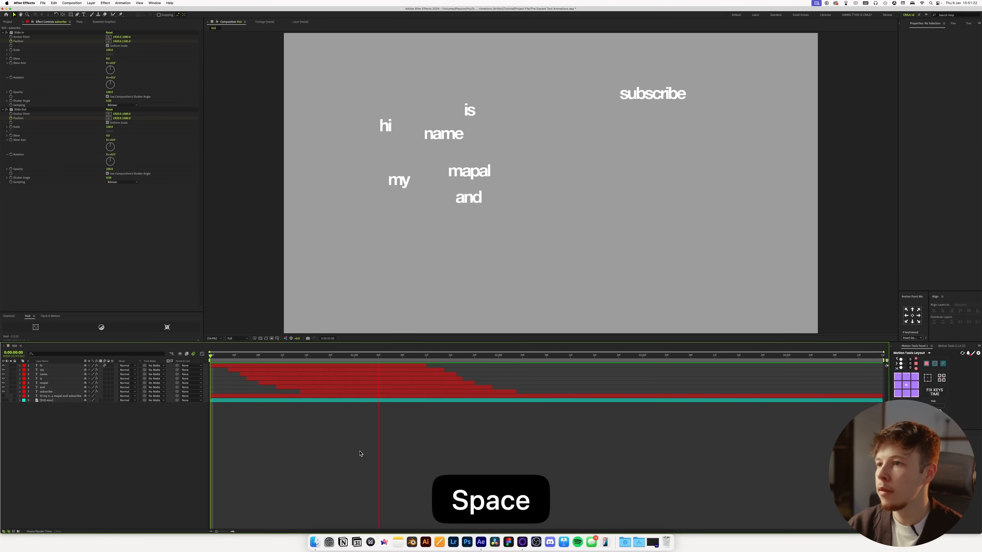
{"action": "key", "text": "space"}
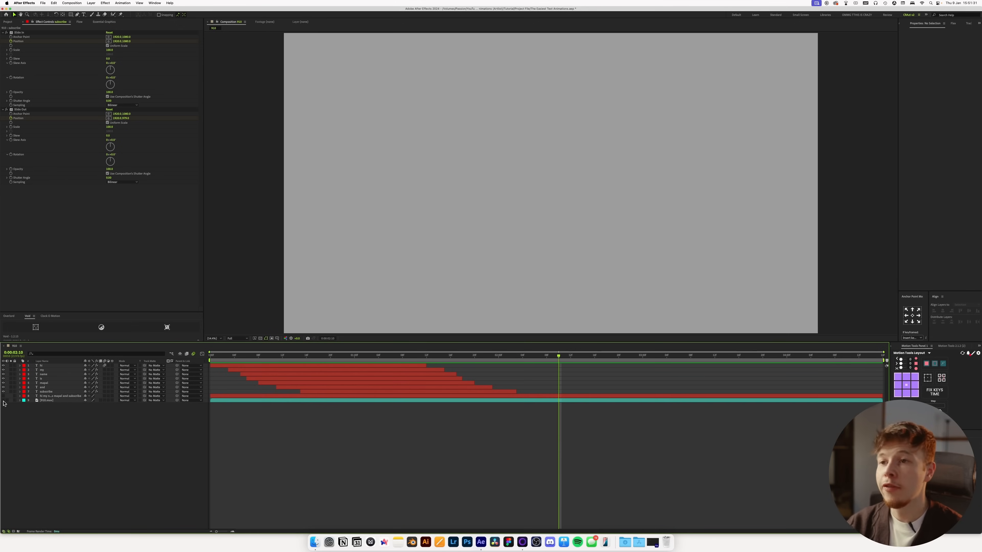
{"action": "left_click", "coordinate": [384, 355]}
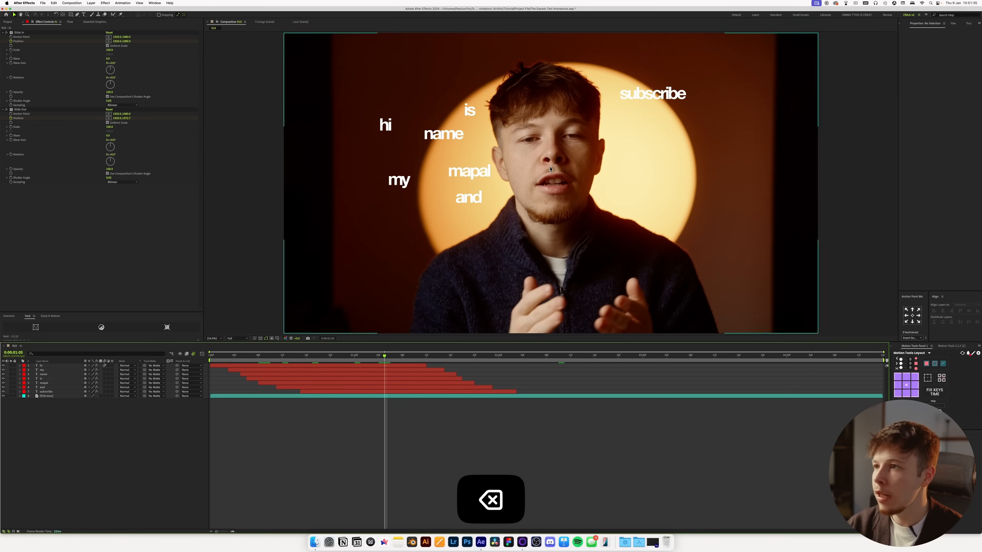
Reposition words around the face and enlarge the mapal word.
{"action": "left_click", "coordinate": [44, 391]}
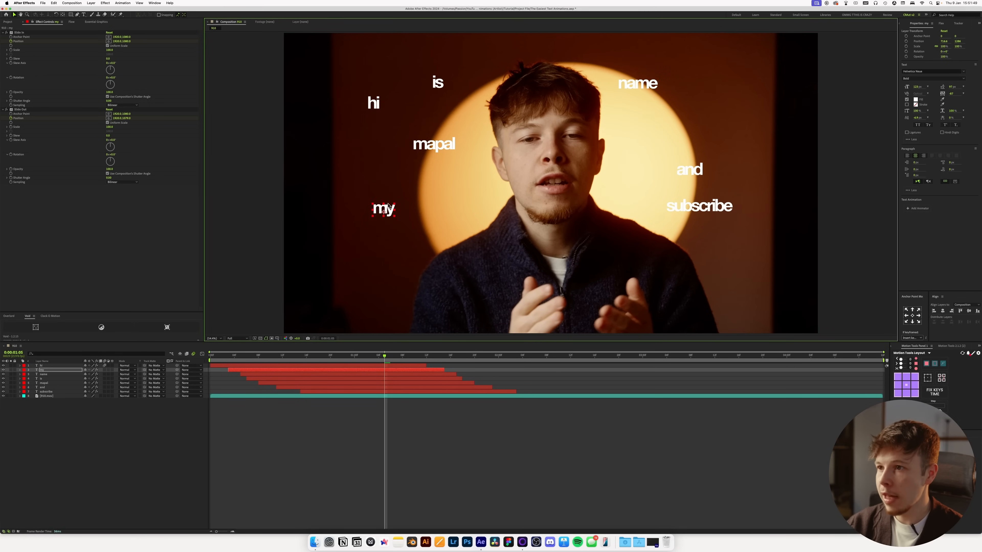
{"action": "left_click", "coordinate": [638, 84]}
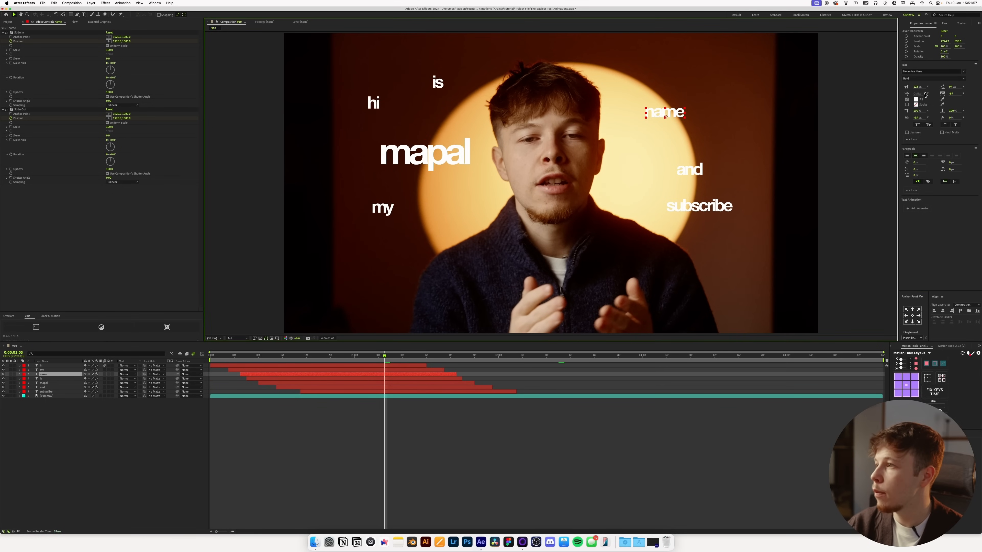
{"action": "left_click", "coordinate": [44, 391]}
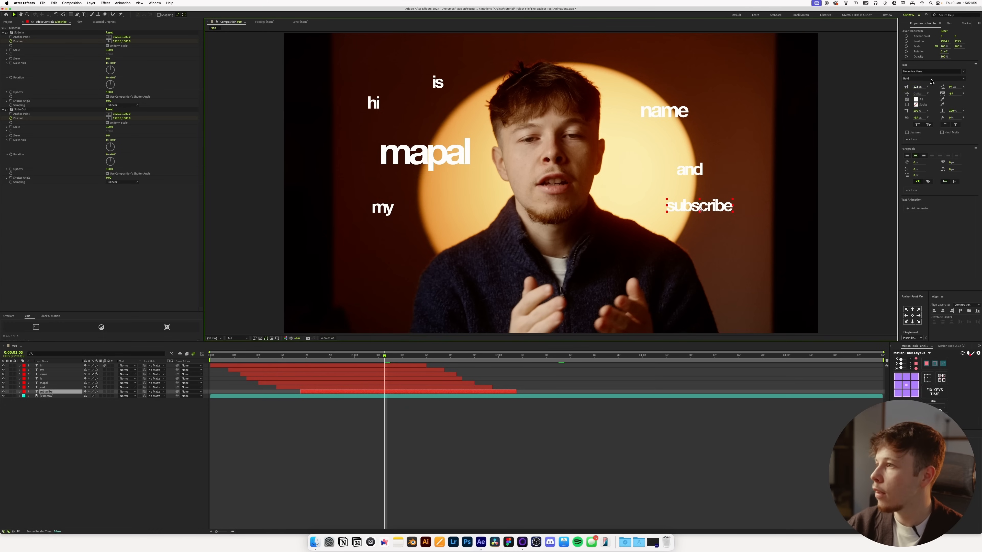
Set the Subscribe word in a script font and preview the words over the footage.
{"action": "left_click", "coordinate": [932, 70]}
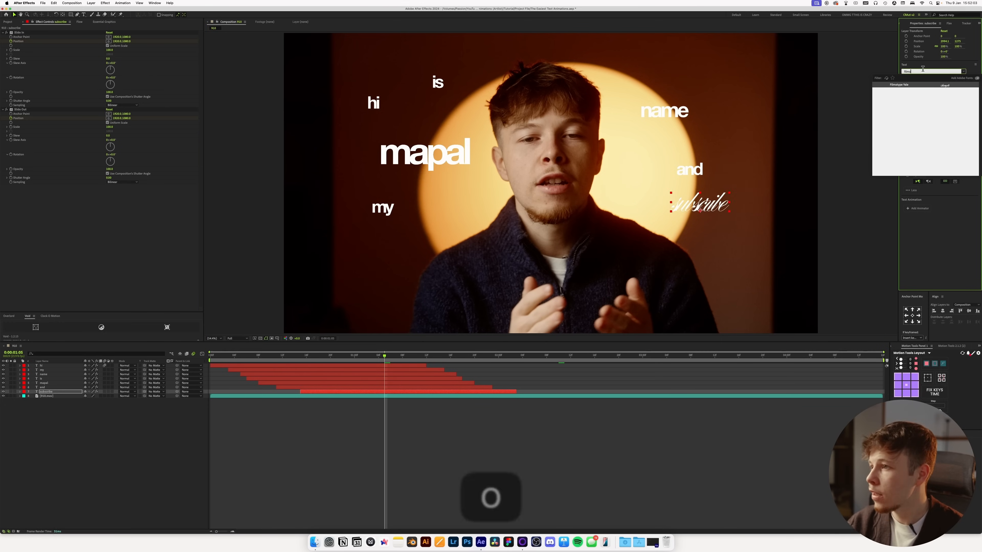
{"action": "left_click", "coordinate": [699, 203]}
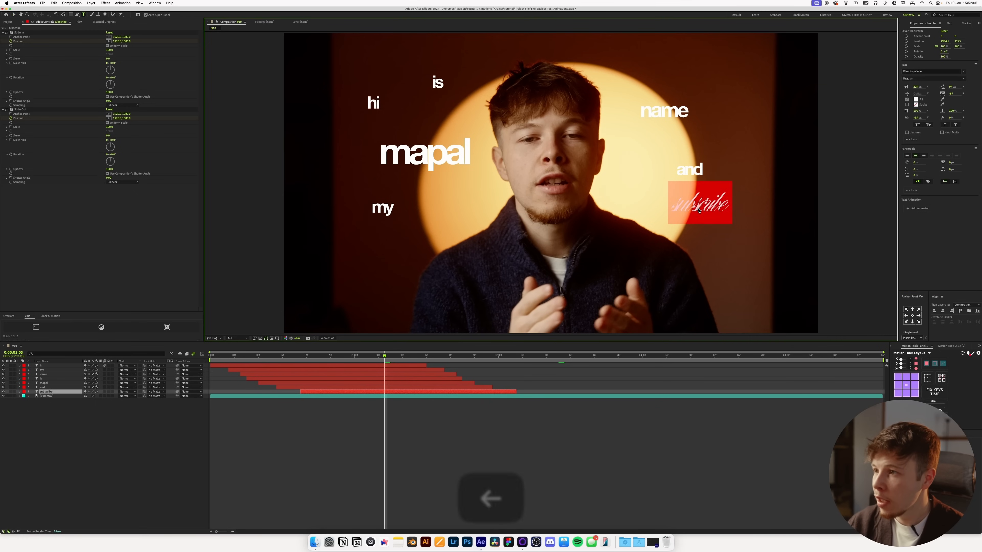
{"action": "key", "text": "shift+s"}
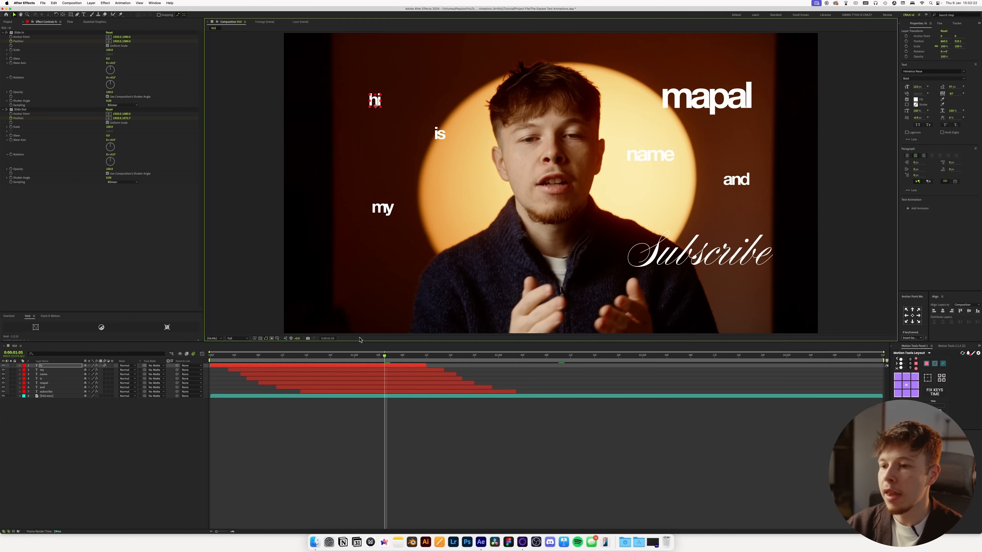
{"action": "key", "text": "space"}
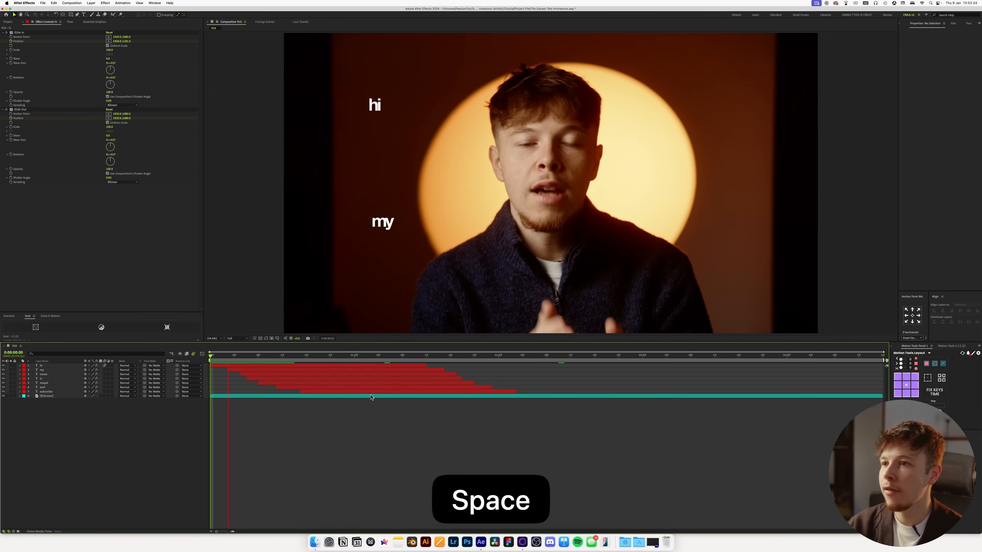
{"action": "key", "text": "space"}
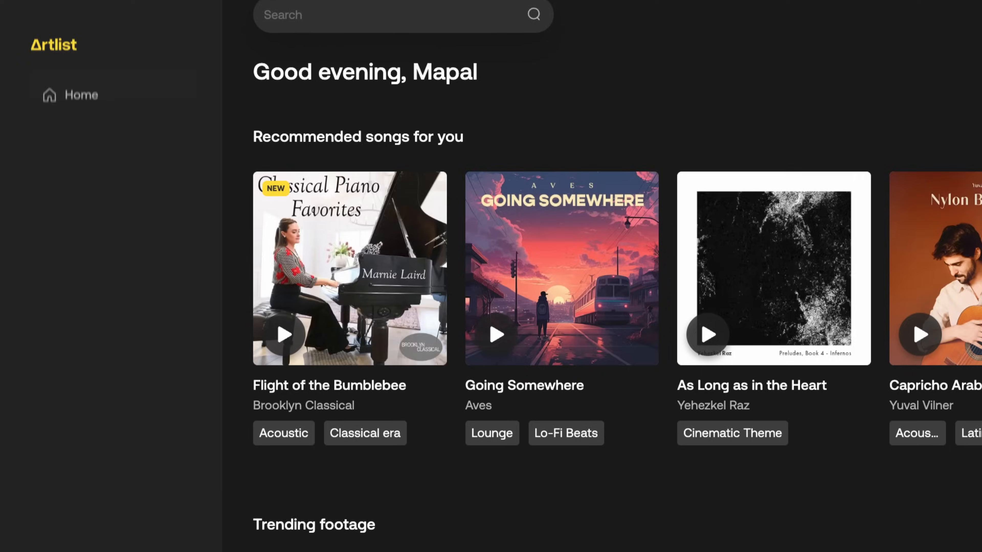
Browse Artlist's footage and LUTs collections and search for moon-themed clips.
{"action": "left_click", "coordinate": [87, 147]}
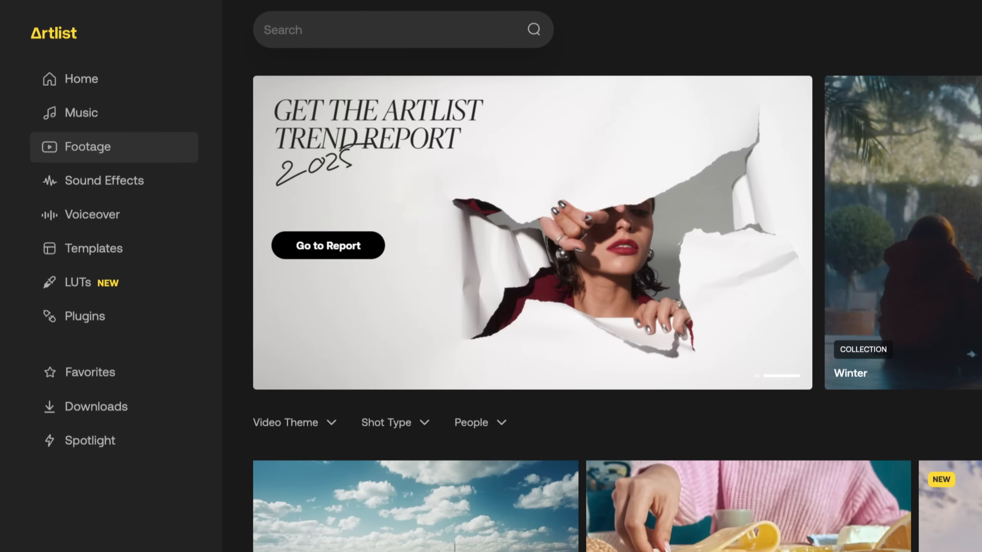
{"action": "left_click", "coordinate": [77, 282]}
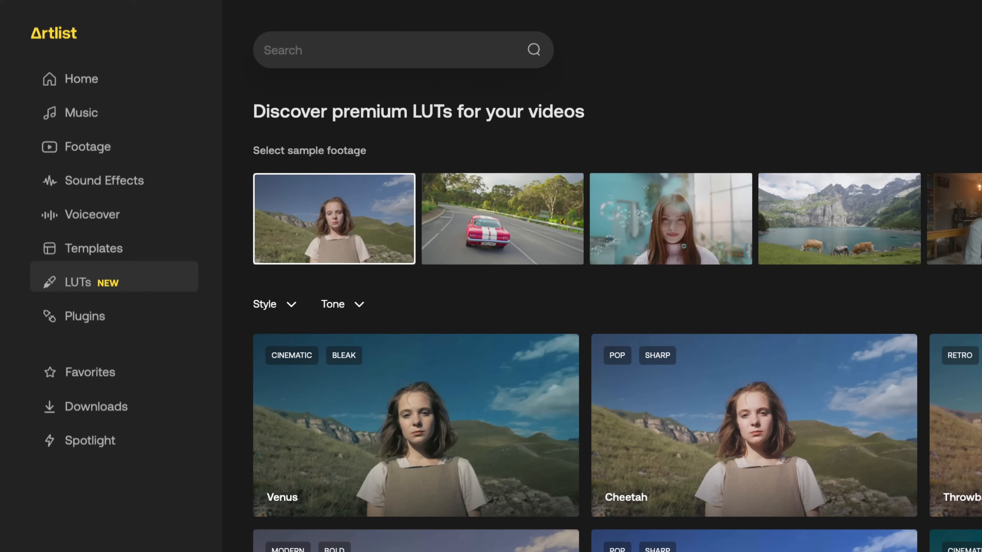
{"action": "left_click", "coordinate": [799, 35]}
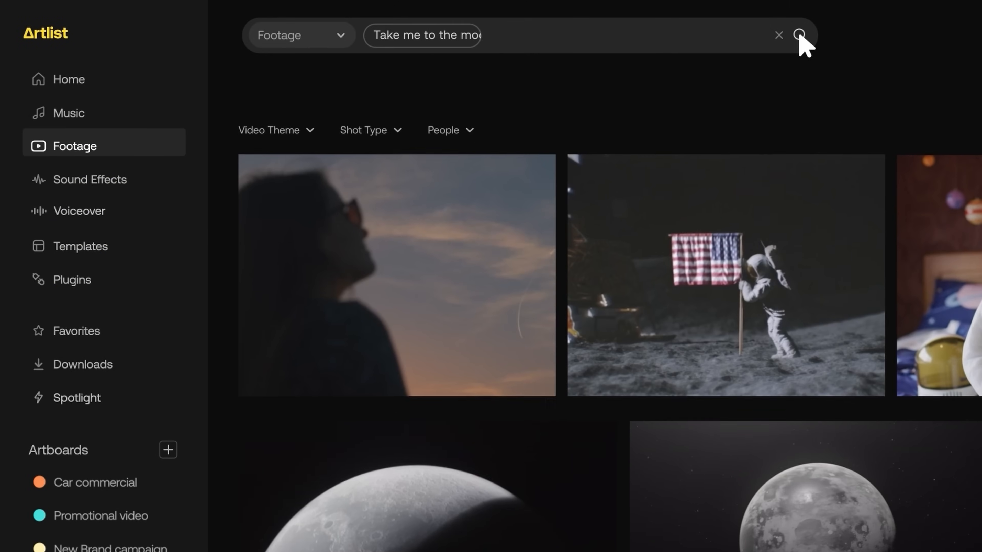
{"action": "scroll", "scroll_direction": "down", "scroll_amount": 3}
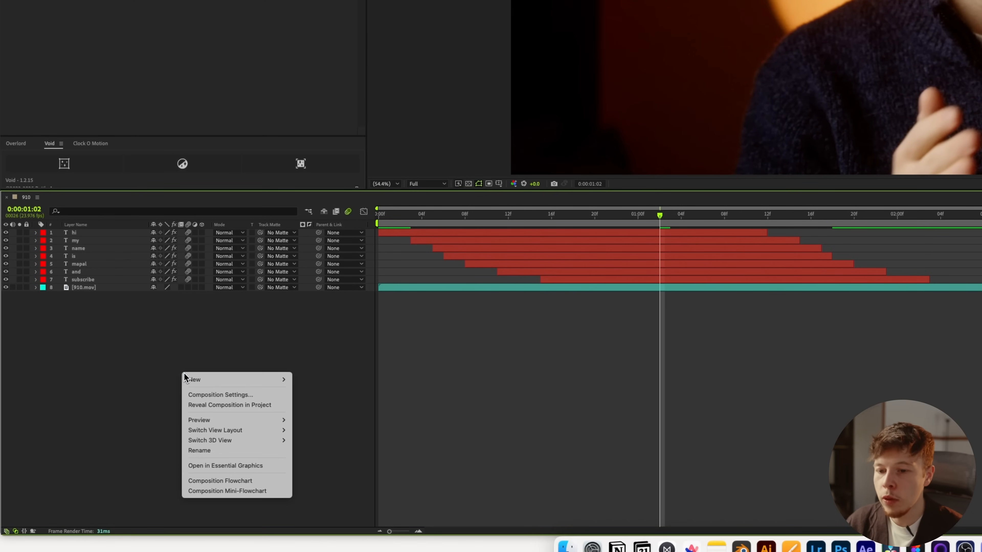
Add a new 50mm camera with depth of field enabled to the composition.
{"action": "left_click", "coordinate": [316, 427]}
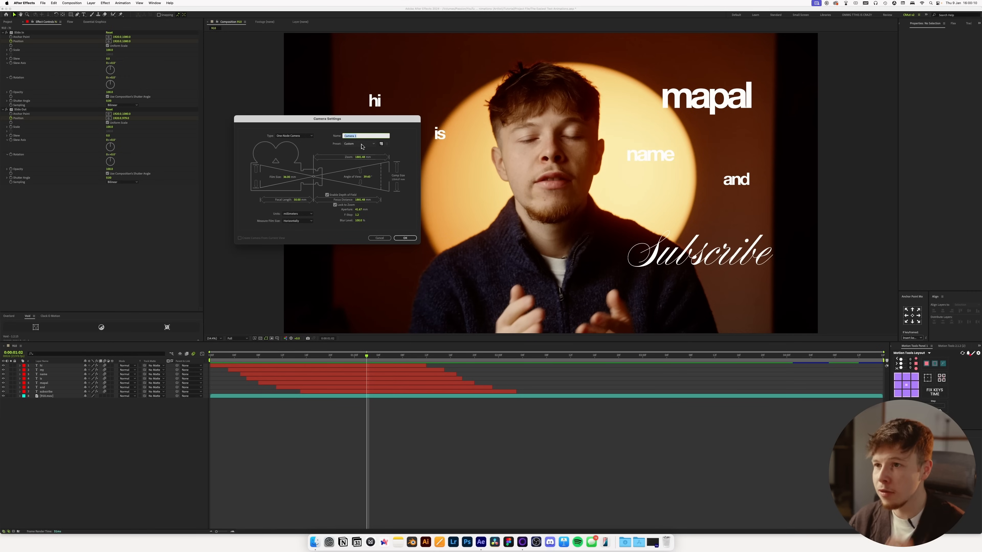
{"action": "left_click", "coordinate": [359, 143]}
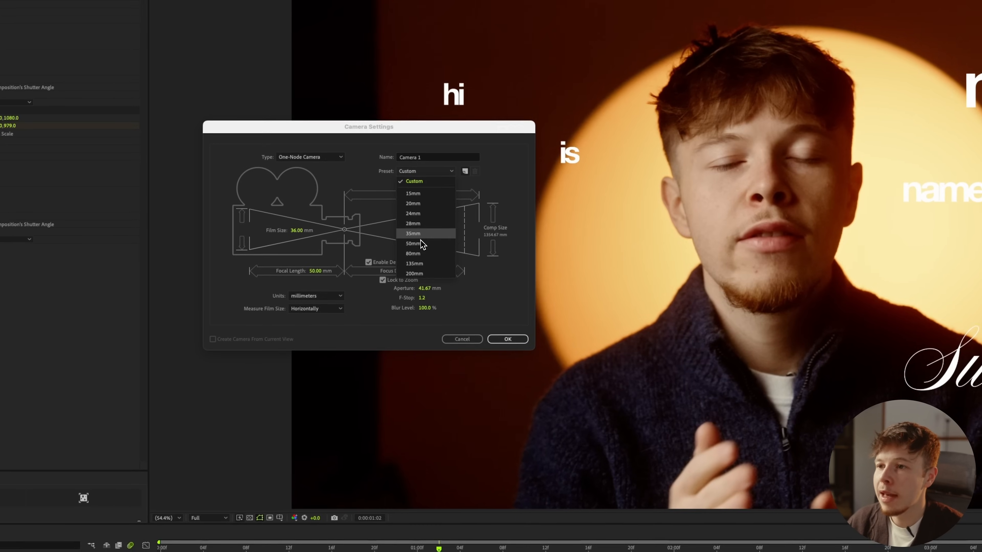
{"action": "left_click", "coordinate": [412, 243]}
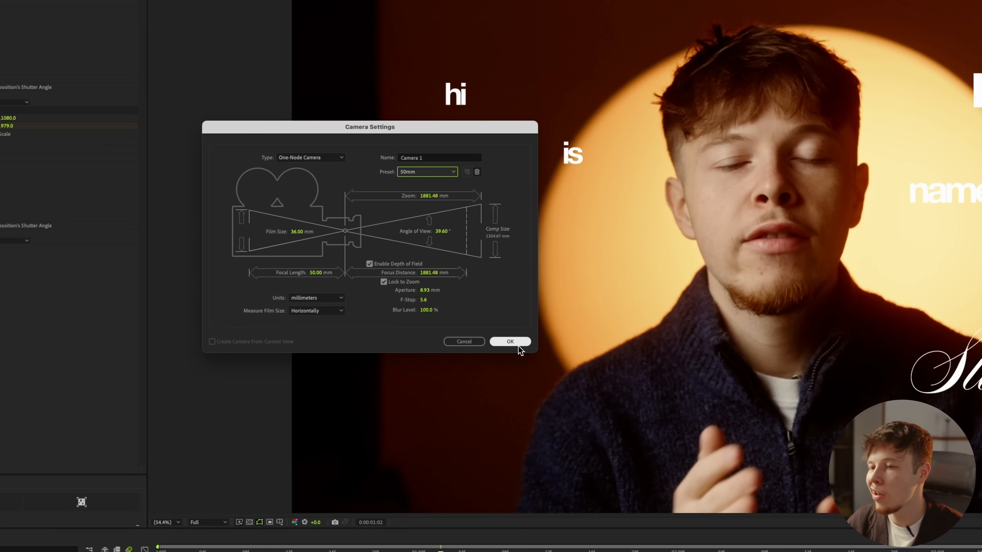
{"action": "left_click", "coordinate": [510, 341]}
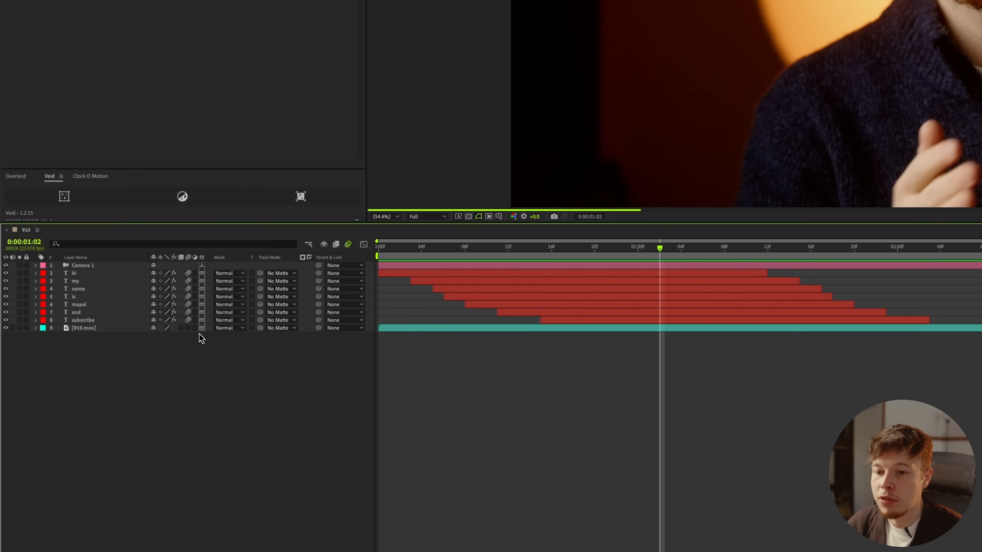
From the timeline start, switch to a 2 Views layout and frame Camera 1 in the side view.
{"action": "left_click", "coordinate": [81, 265]}
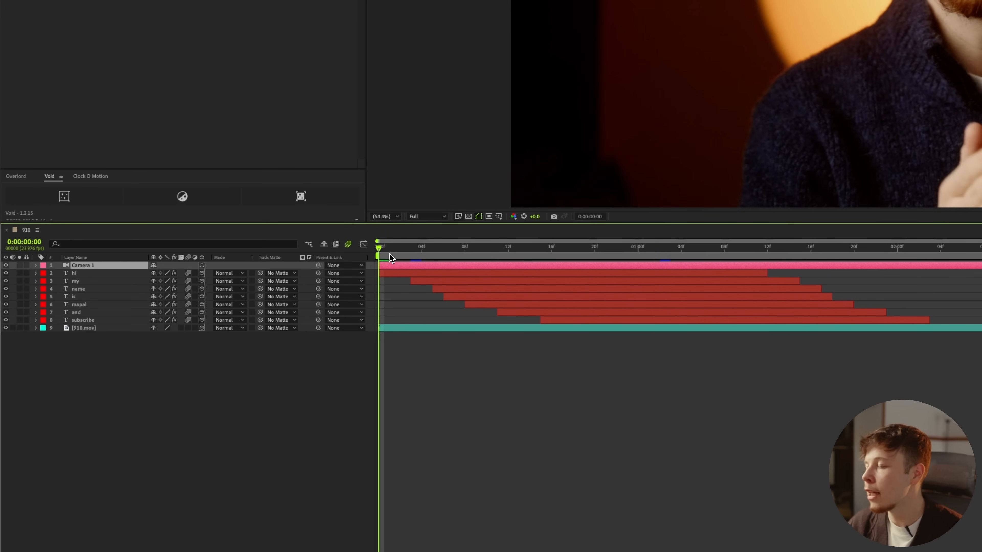
{"action": "left_click", "coordinate": [808, 359]}
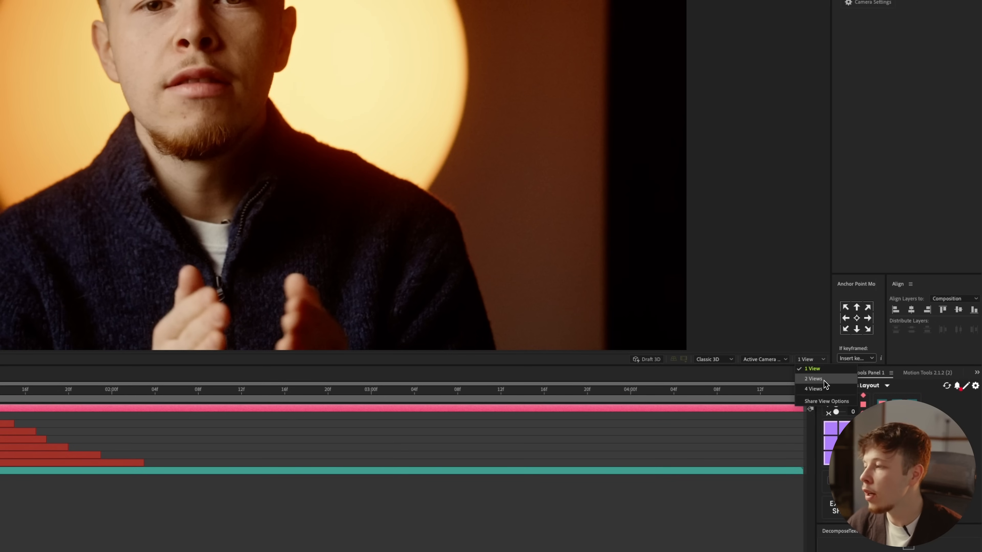
{"action": "left_click", "coordinate": [811, 378]}
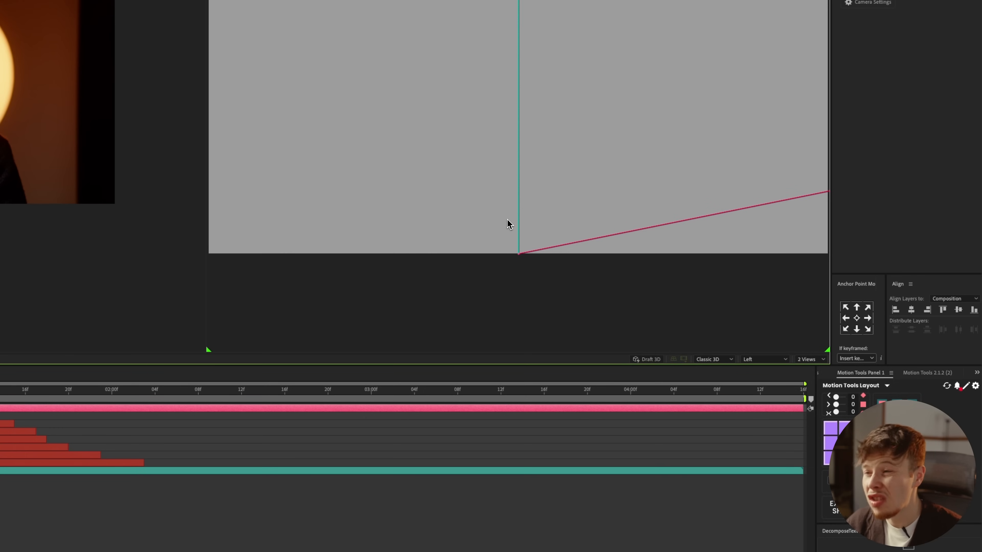
{"action": "key", "text": "space"}
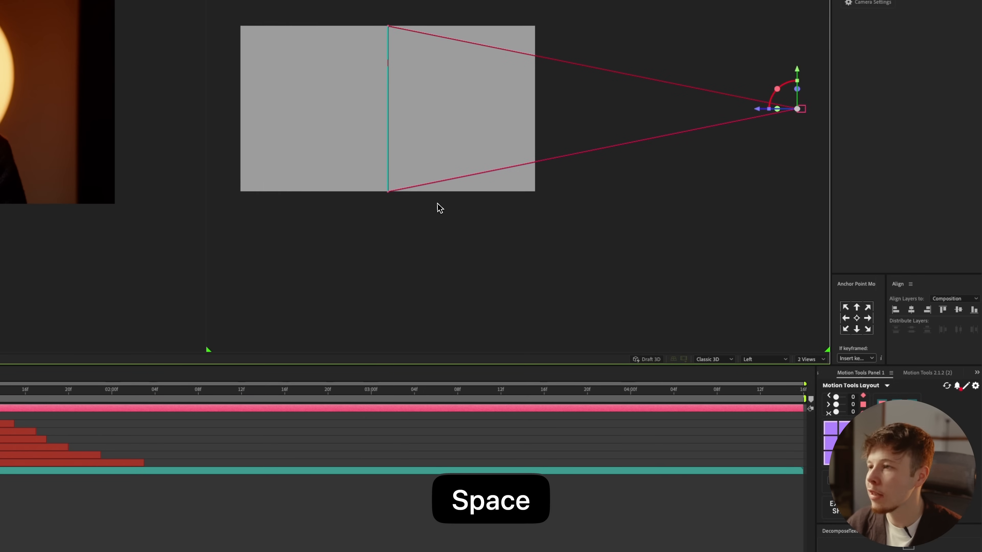
{"action": "key", "text": "space"}
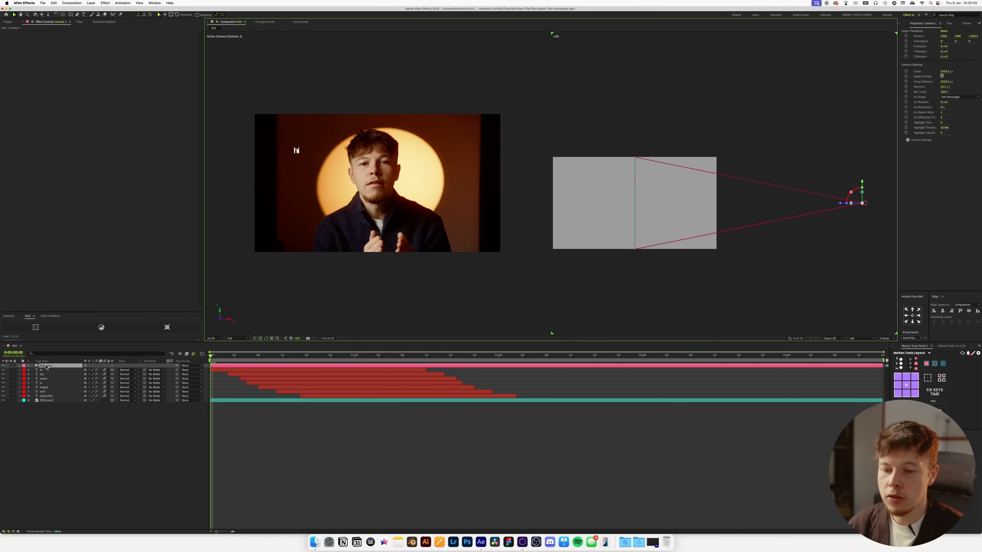
Keyframe Camera 1's Position so it pushes in during the opening frames.
{"action": "key", "text": "p"}
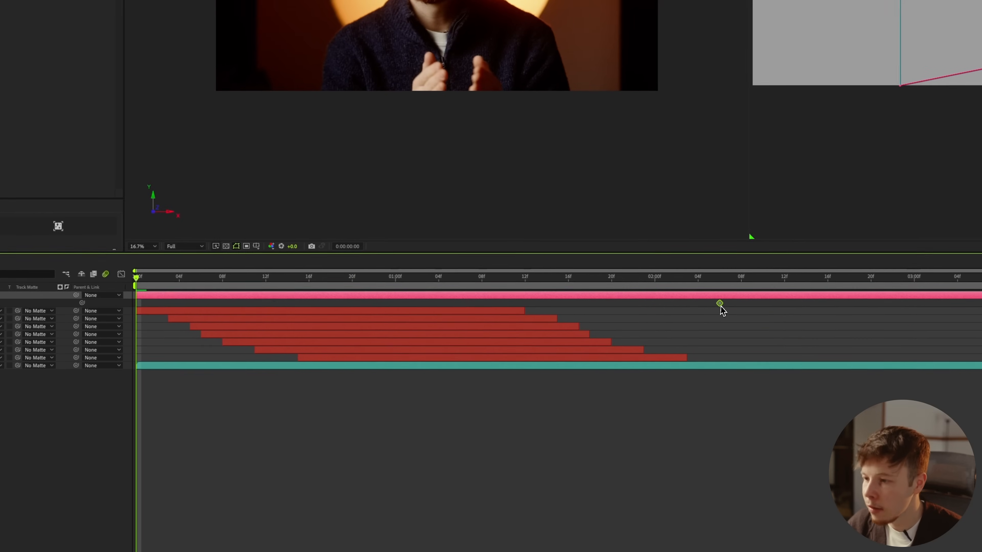
{"action": "left_click", "coordinate": [712, 277]}
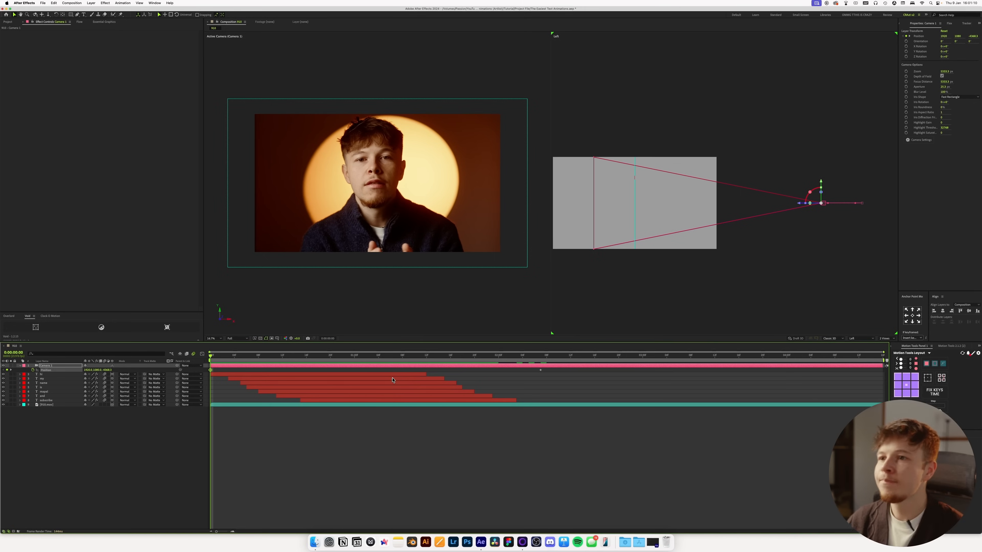
{"action": "mouse_move", "coordinate": [407, 380]}
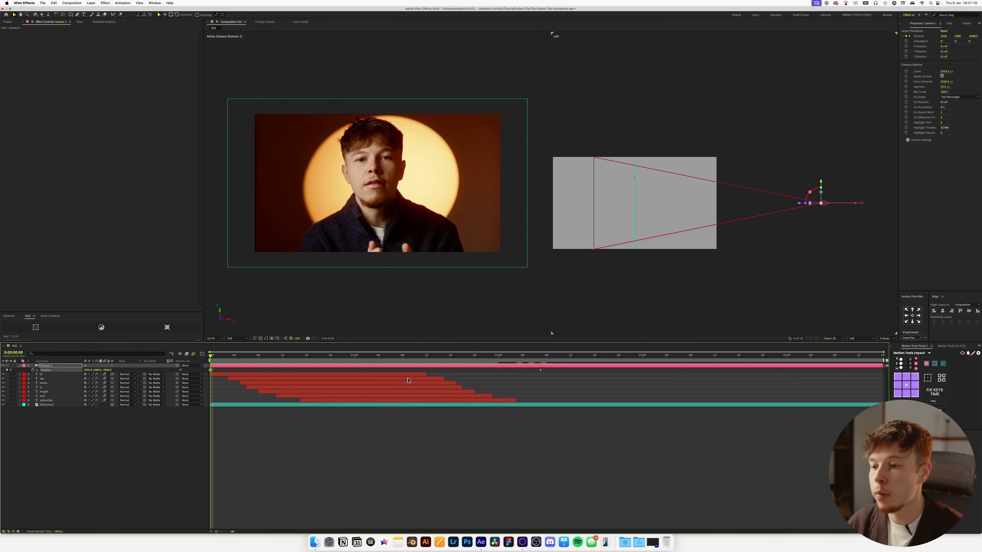
Preview the camera push-in animation through Camera 1's view.
{"action": "key", "text": "space"}
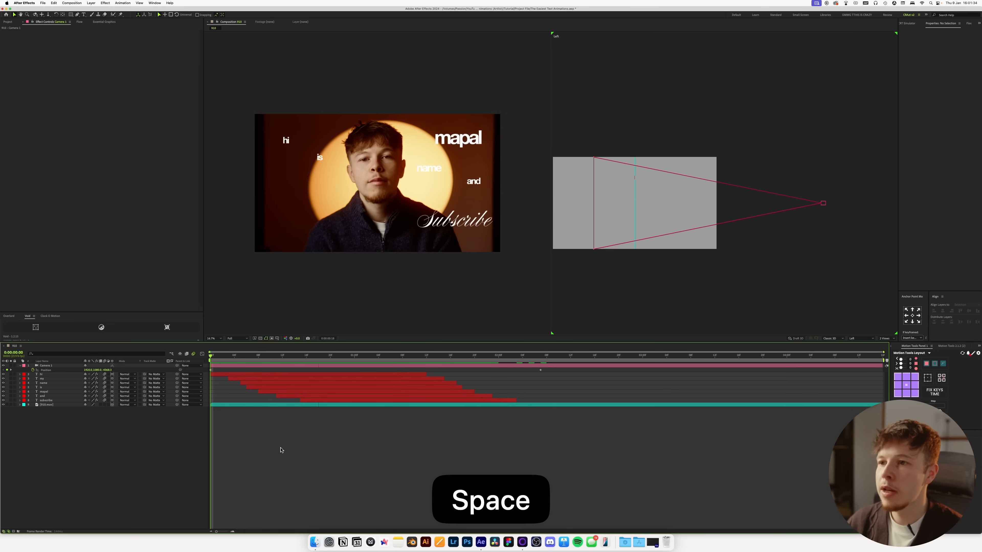
{"action": "key", "text": "space"}
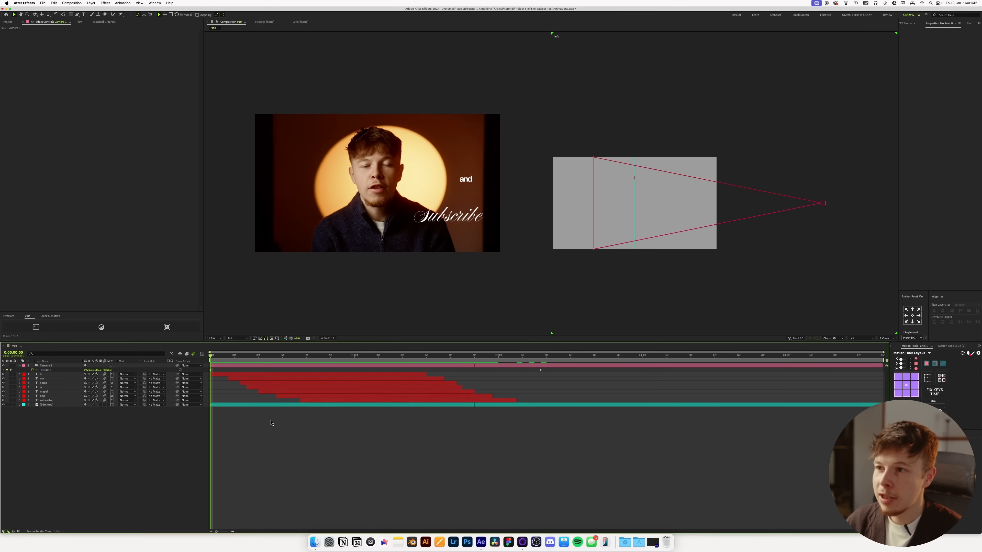
{"action": "key", "text": "space"}
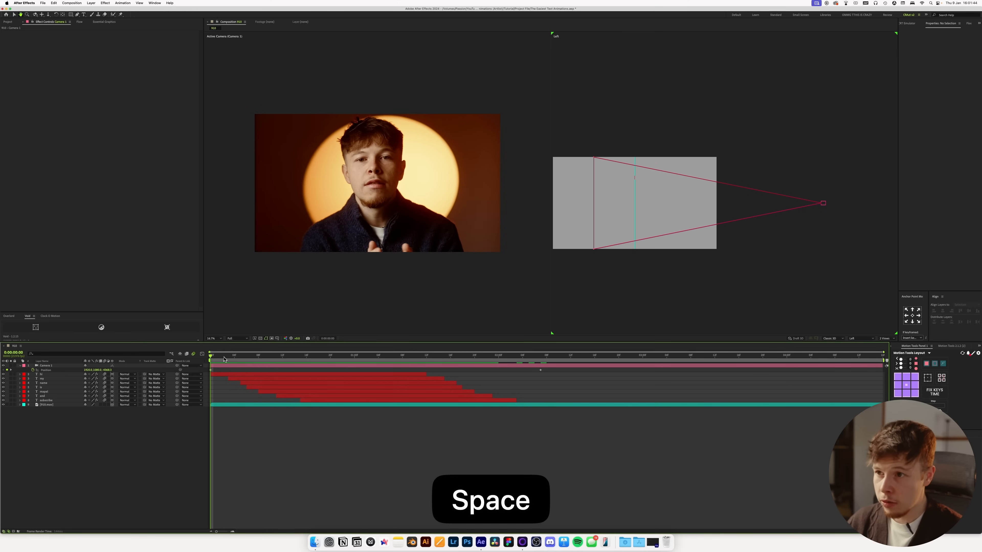
{"action": "key", "text": "space"}
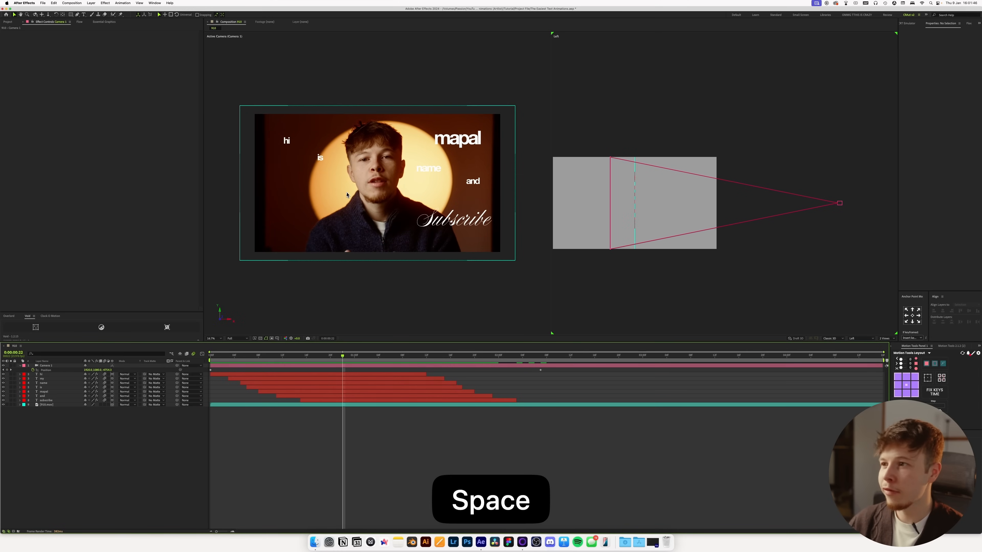
{"action": "key", "text": "space"}
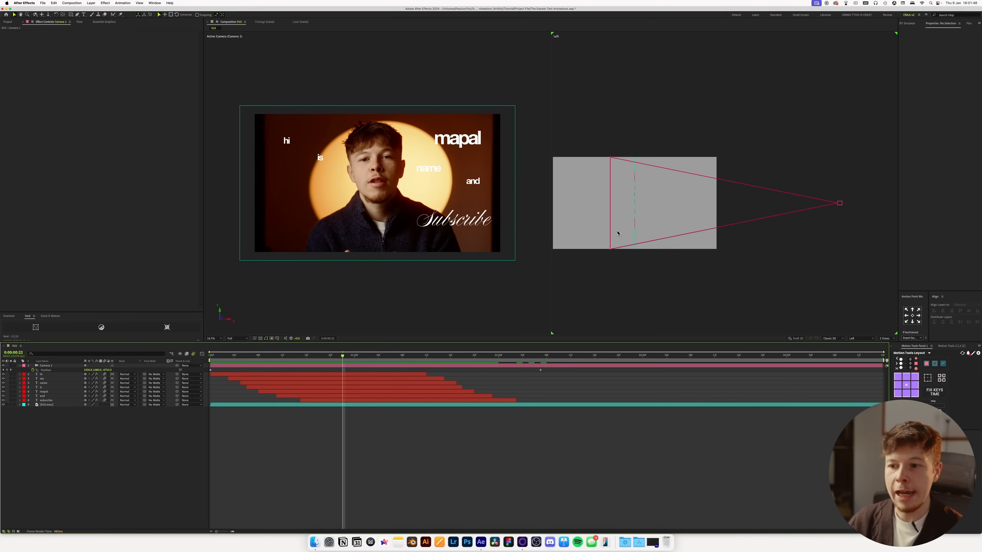
{"action": "mouse_move", "coordinate": [316, 369]}
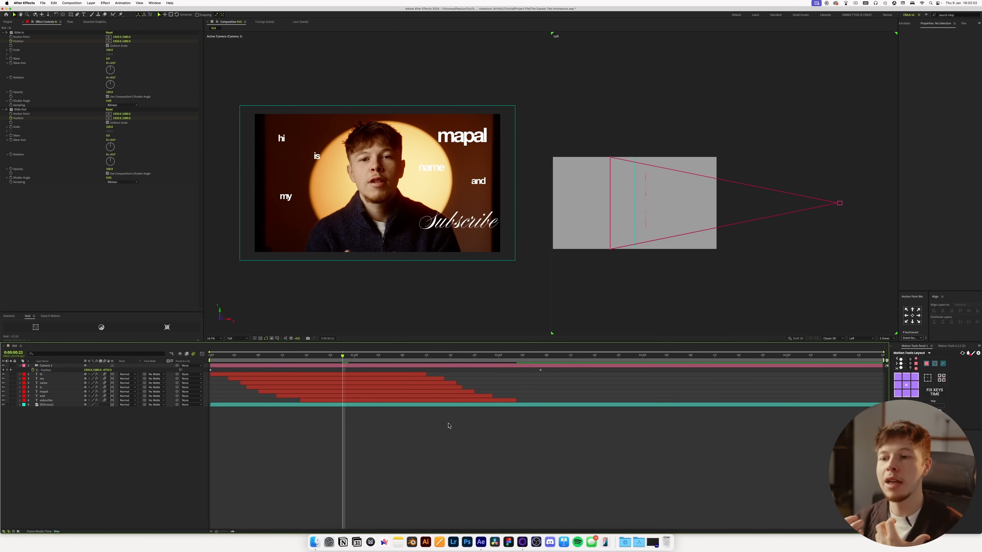
{"action": "mouse_move", "coordinate": [329, 361]}
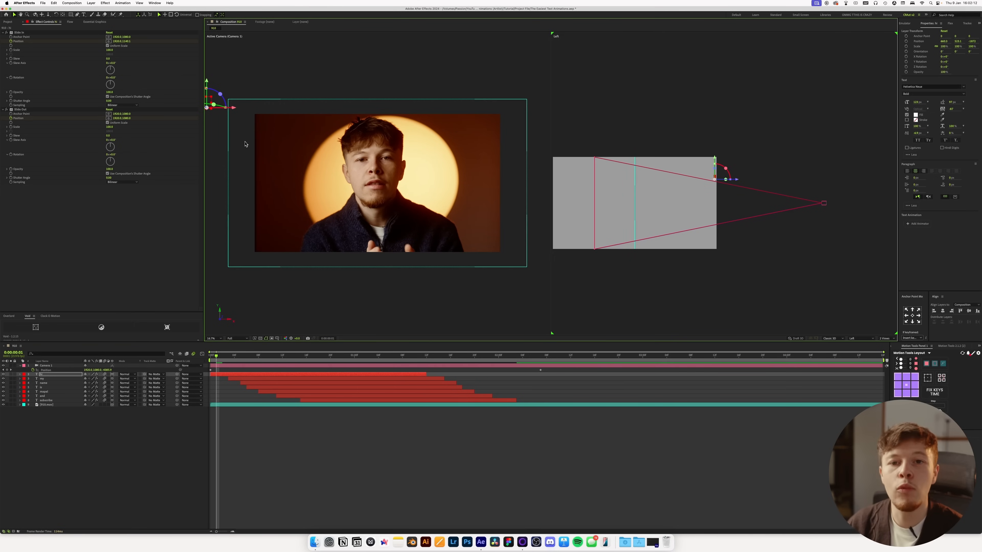
Undo the mistaken moves while placing the hi word layer in 3D depth.
{"action": "key", "text": "cmd+z"}
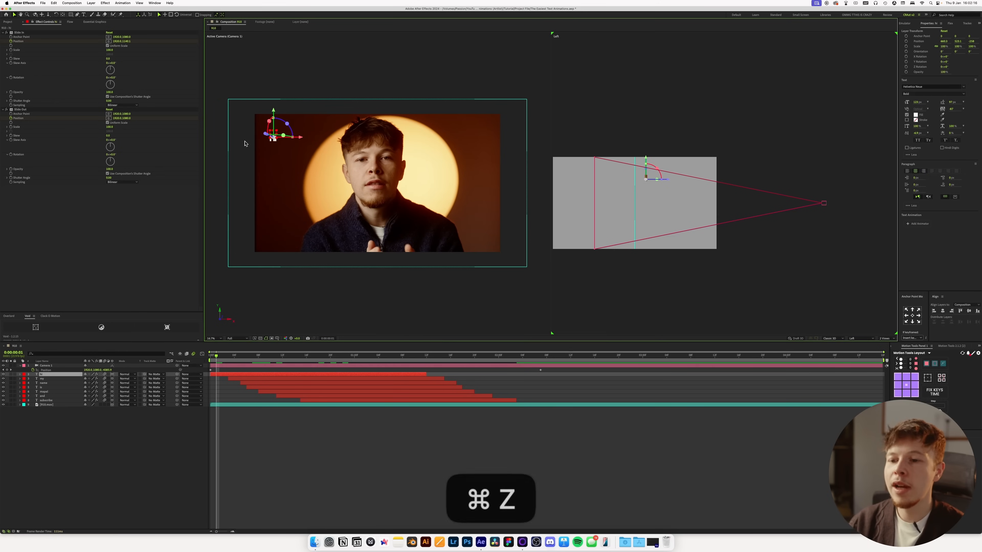
{"action": "key", "text": "cmd+z"}
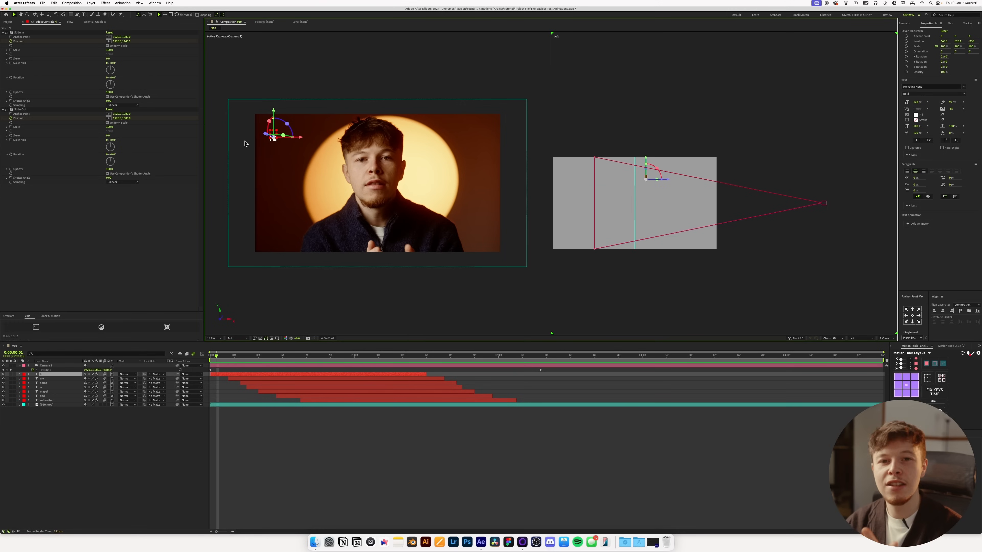
{"action": "mouse_move", "coordinate": [287, 150]}
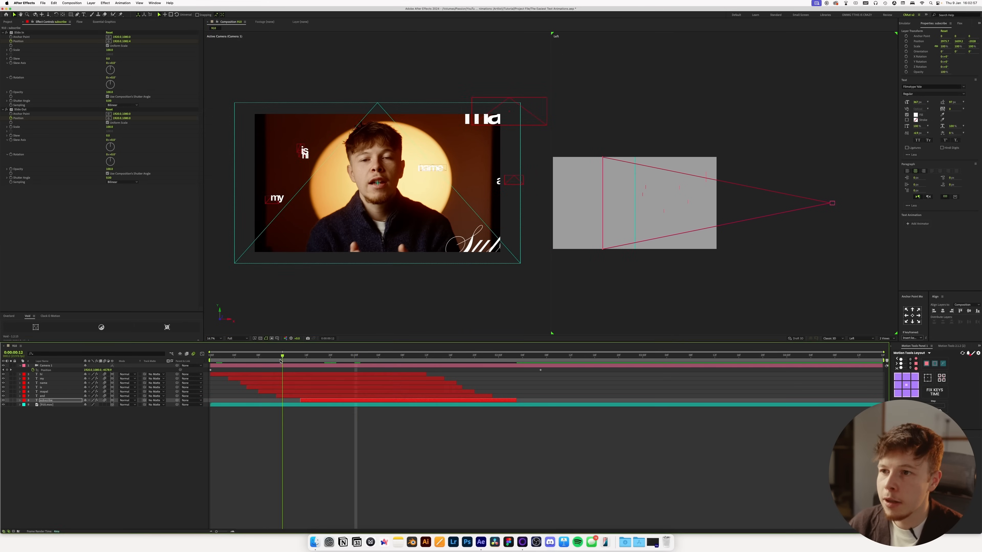
Enable 3D on further word layers and push the my word back in depth.
{"action": "left_click", "coordinate": [240, 354]}
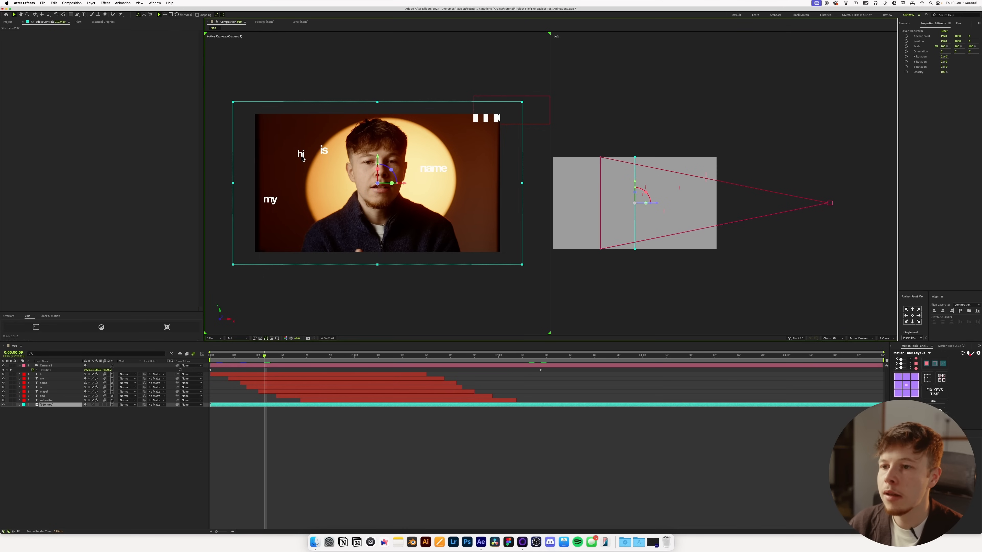
{"action": "left_click", "coordinate": [42, 382]}
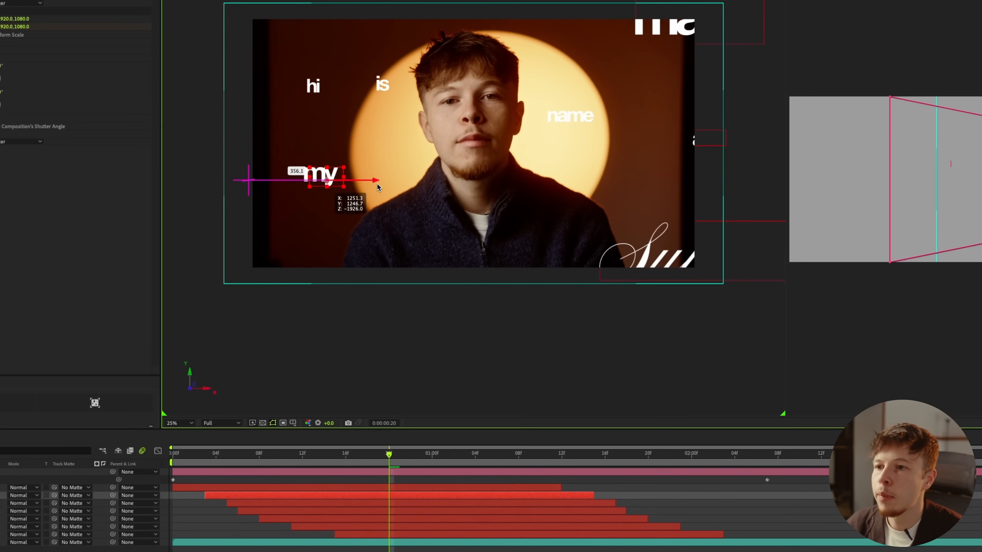
Place the and and Subscribe words at their own depths around the speaker.
{"action": "left_click", "coordinate": [465, 452]}
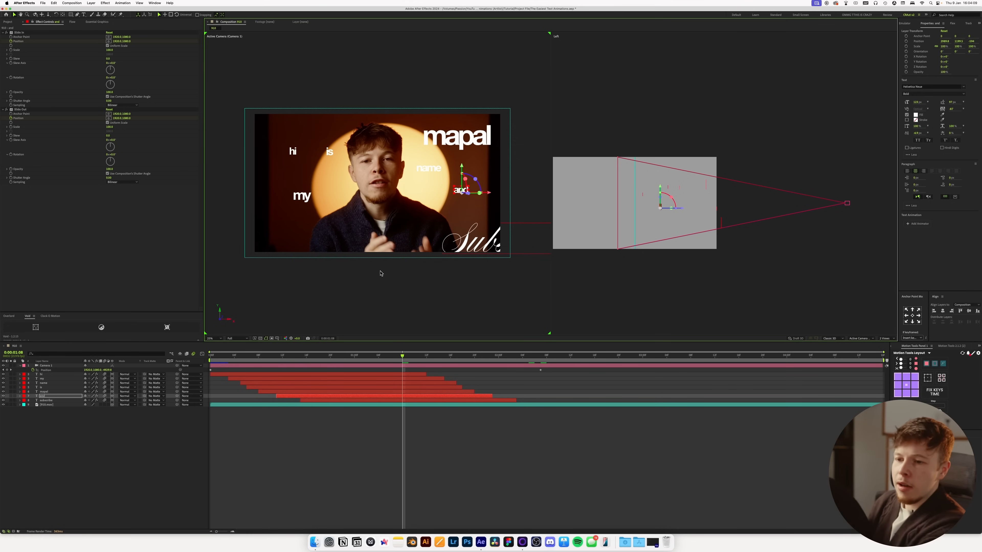
{"action": "mouse_move", "coordinate": [285, 188]}
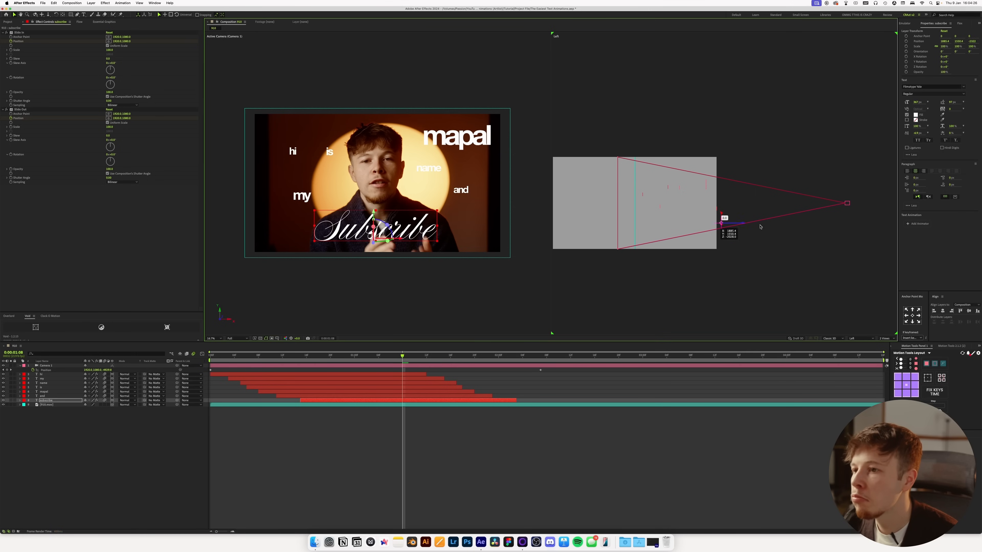
{"action": "left_click", "coordinate": [468, 464]}
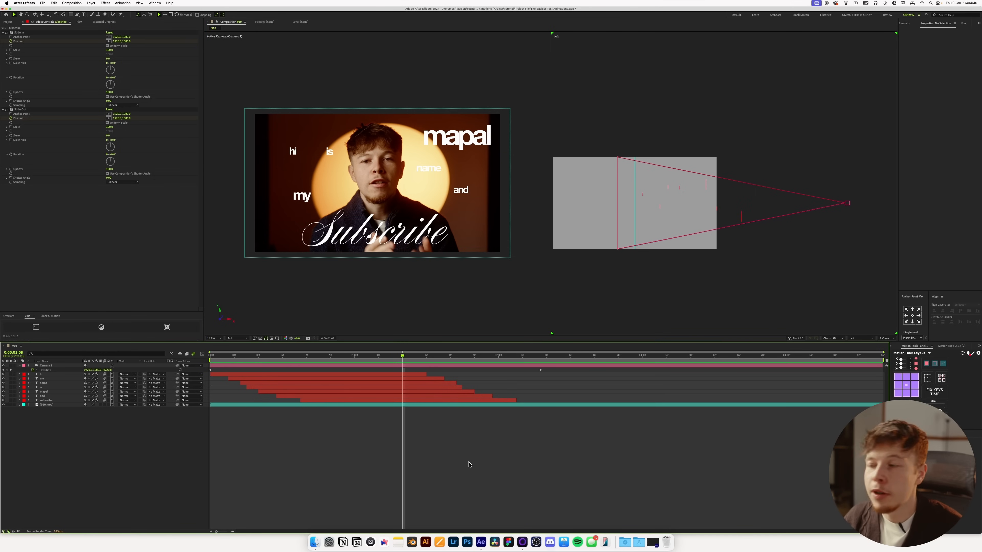
{"action": "left_click", "coordinate": [306, 356]}
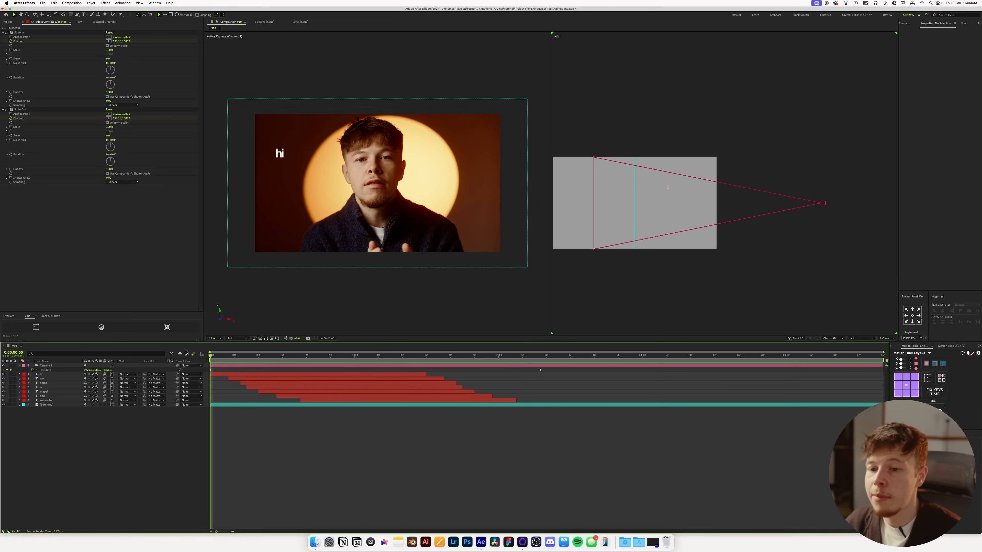
{"action": "key", "text": "space"}
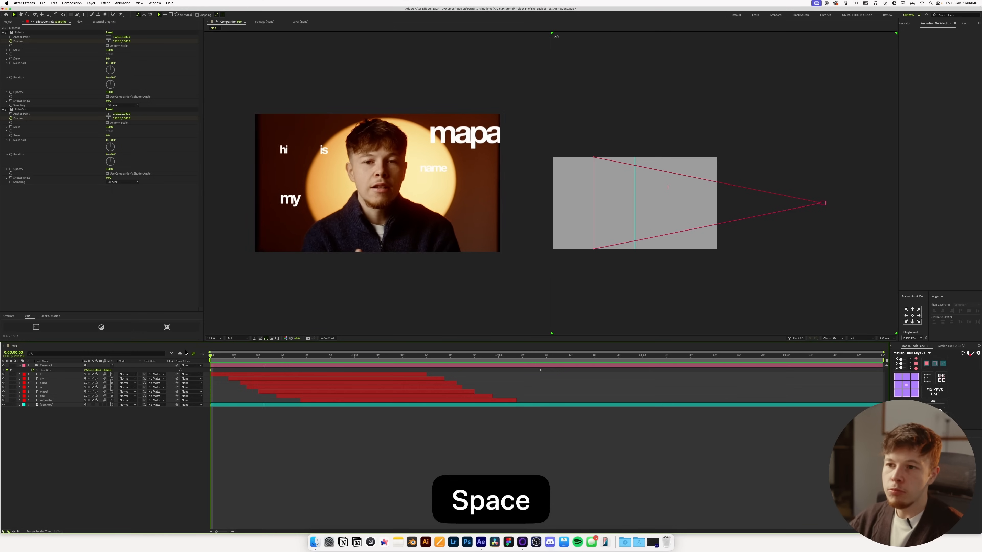
{"action": "key", "text": "space"}
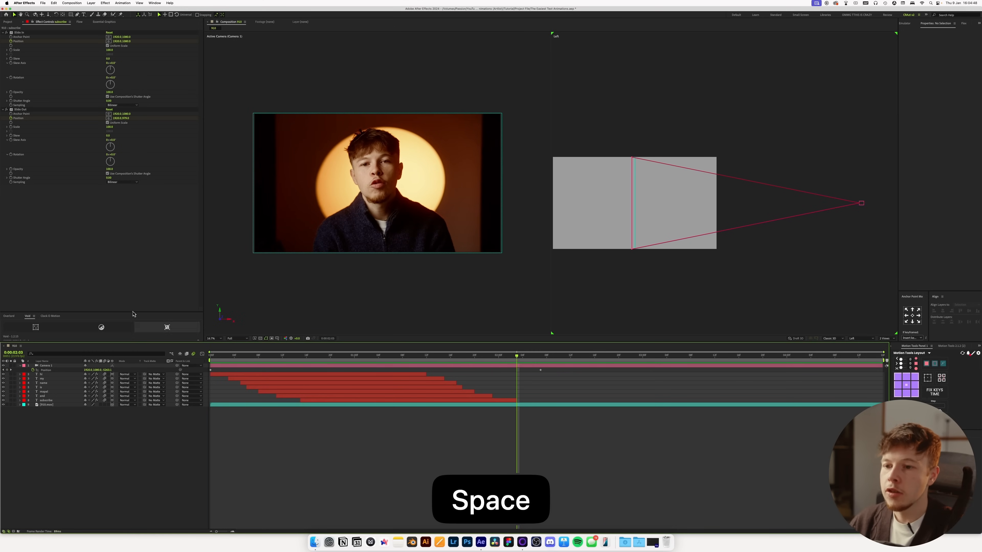
{"action": "key", "text": "space"}
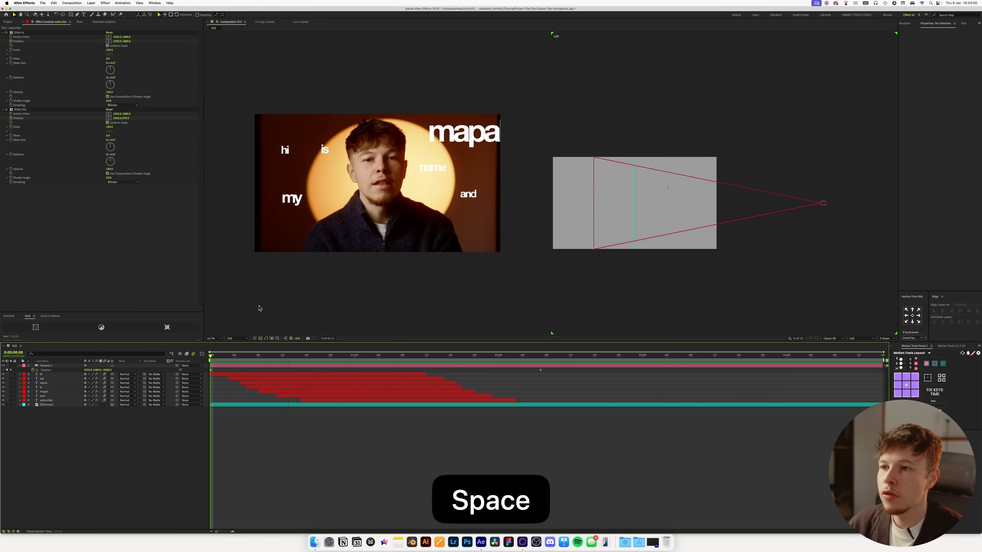
{"action": "key", "text": "space"}
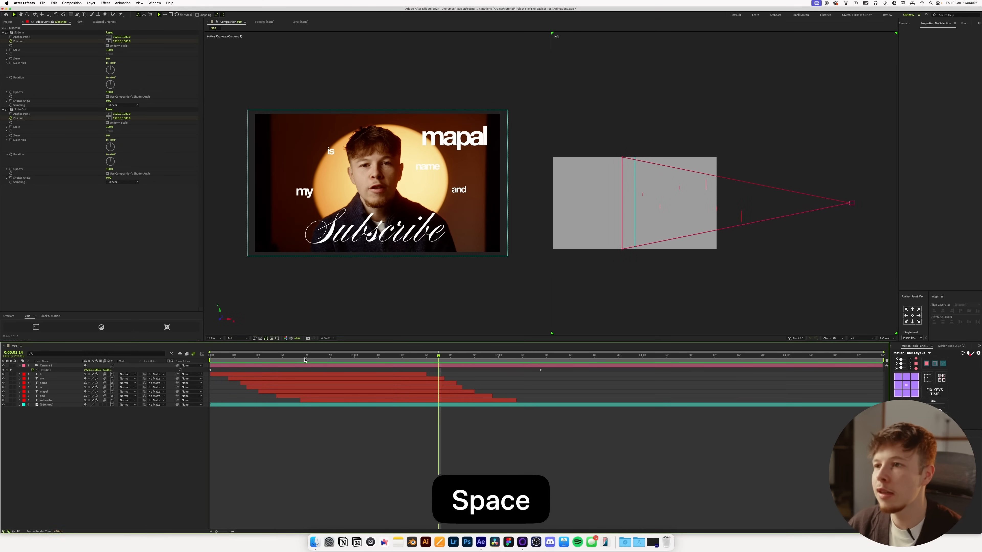
{"action": "key", "text": "space"}
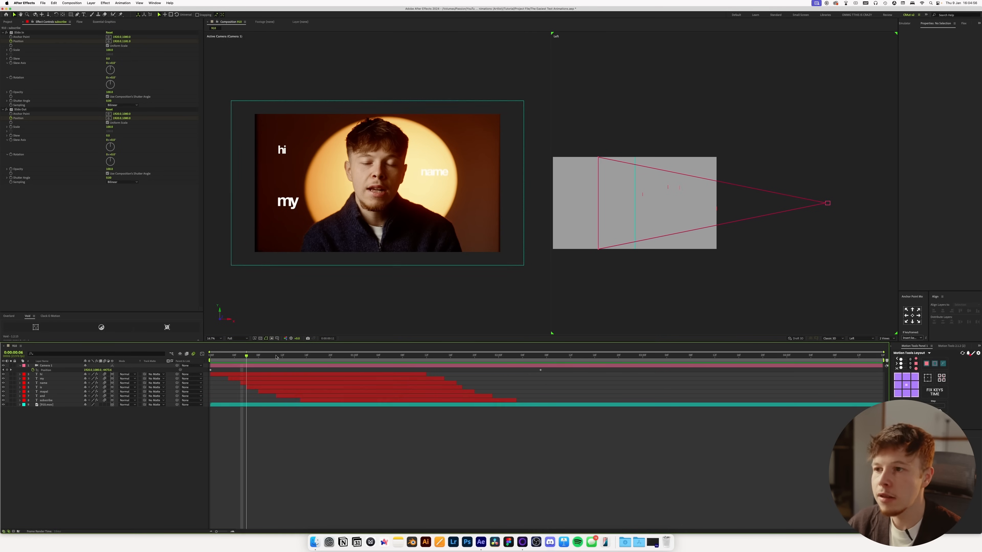
{"action": "left_click", "coordinate": [337, 354]}
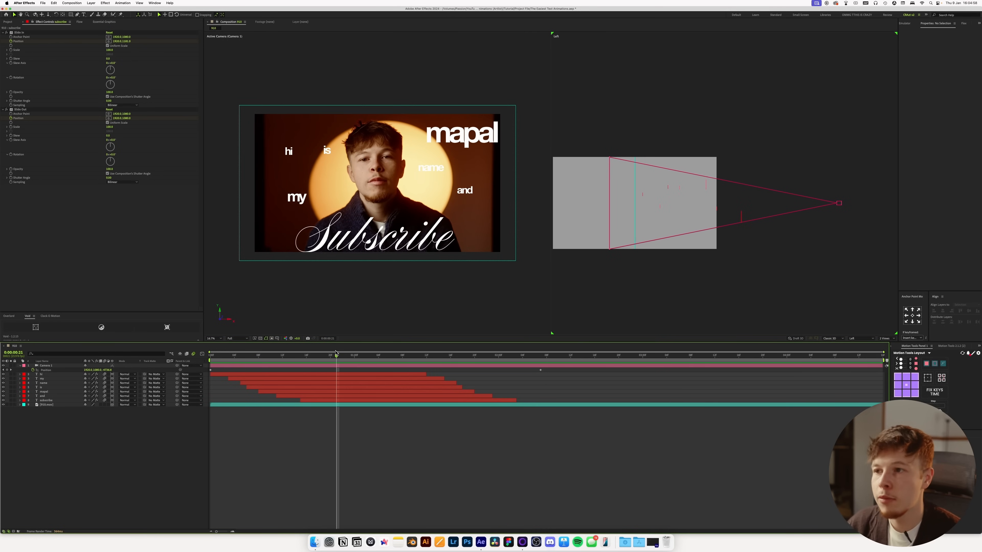
{"action": "key", "text": "space"}
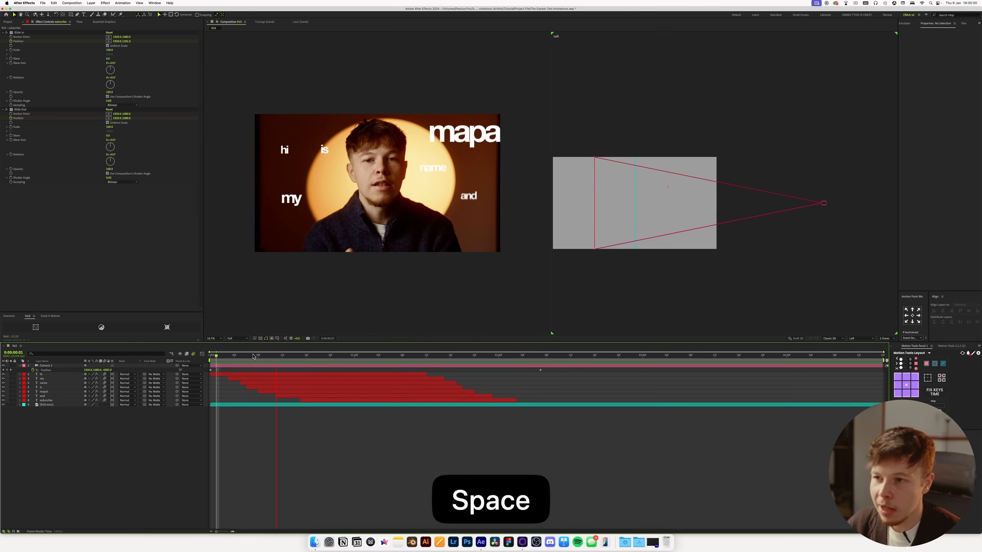
{"action": "key", "text": "space"}
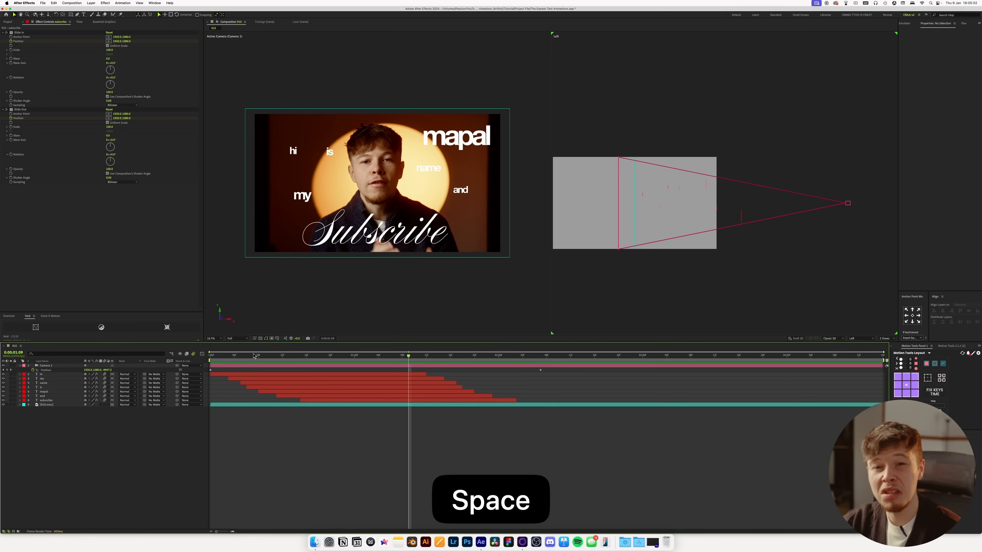
{"action": "key", "text": "space"}
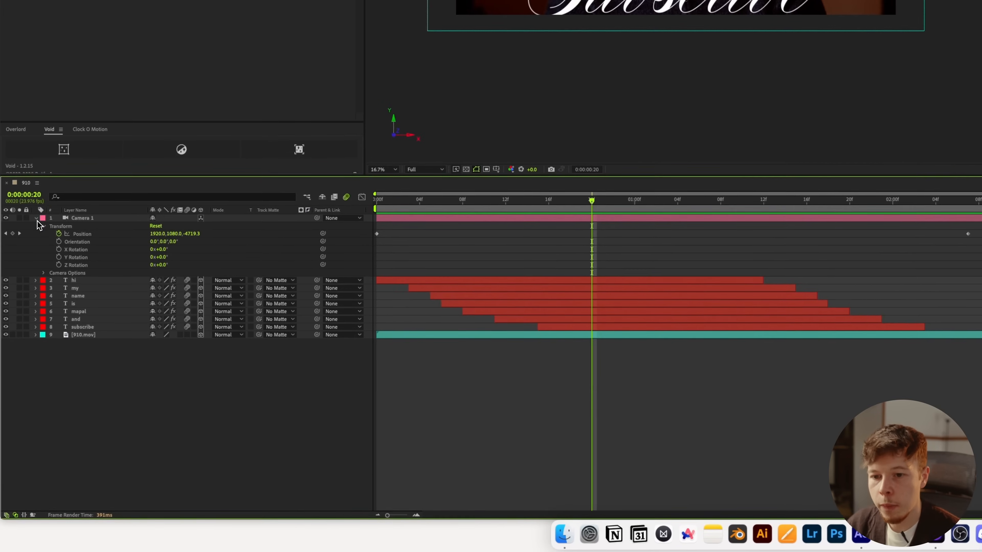
Set Camera 1's Iris Shape to Hexagon and start keyframing its Focus Distance.
{"action": "left_click", "coordinate": [43, 271]}
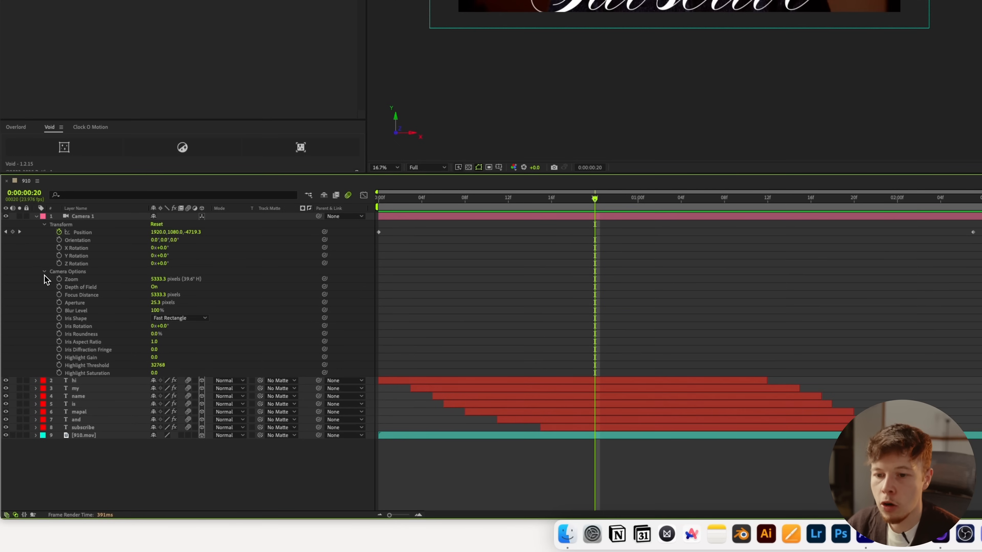
{"action": "left_click", "coordinate": [180, 318]}
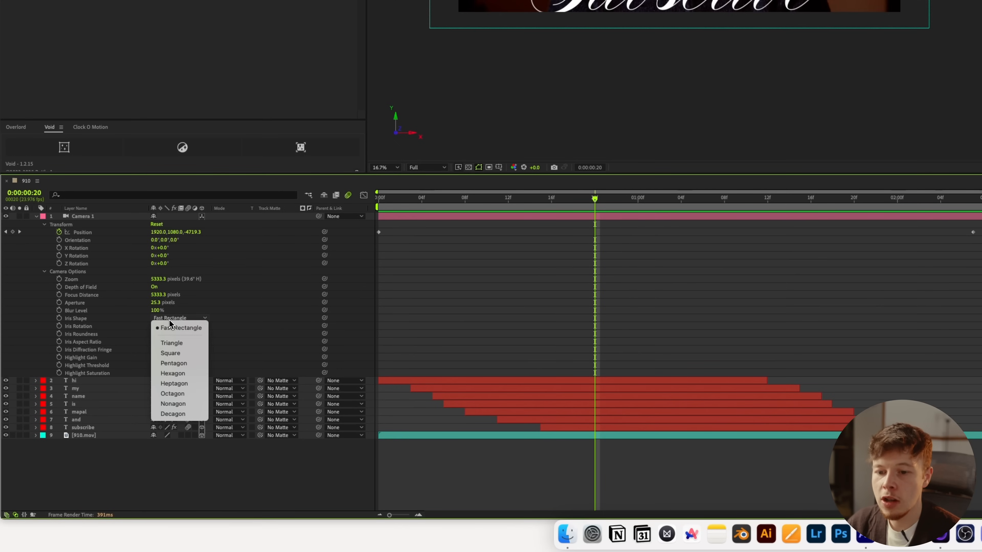
{"action": "left_click", "coordinate": [172, 374]}
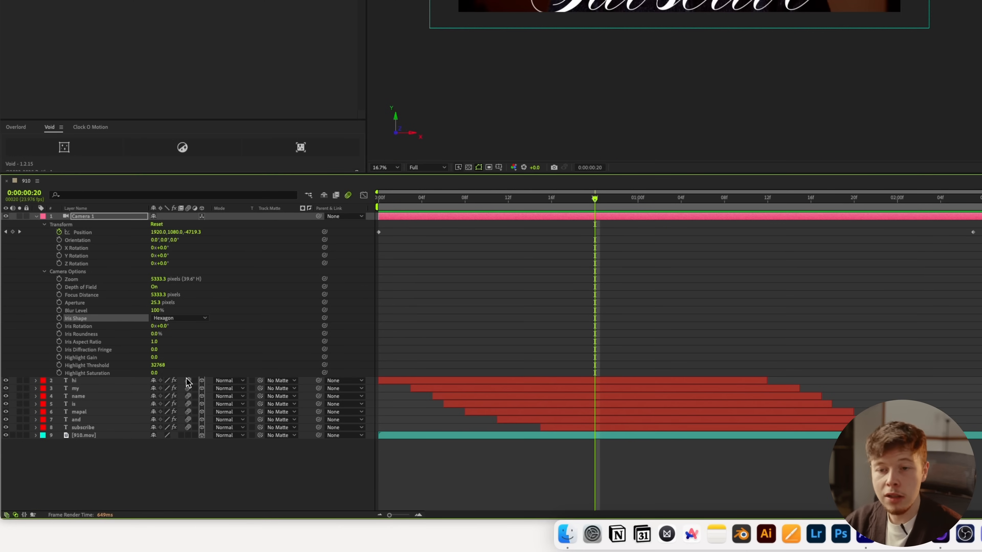
{"action": "mouse_move", "coordinate": [184, 337]}
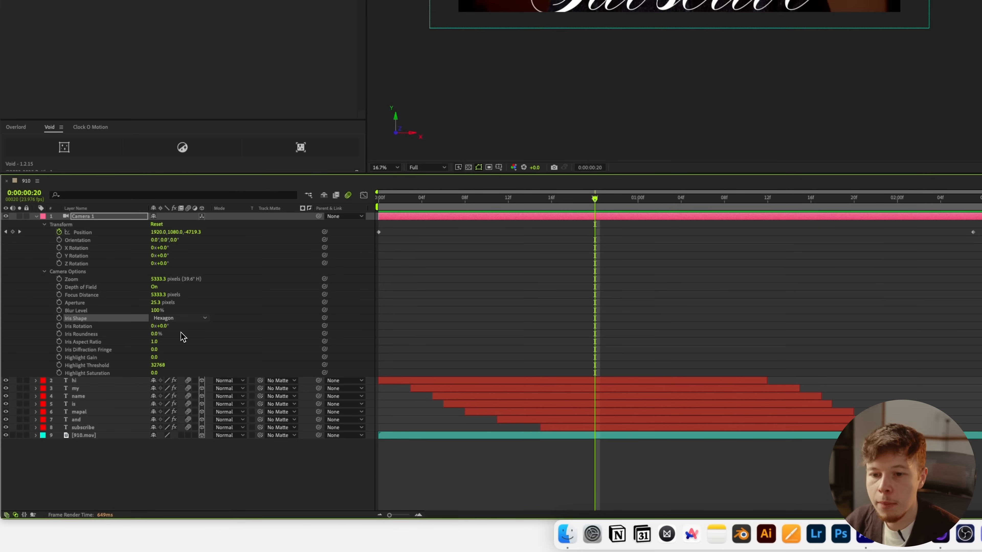
{"action": "double_click", "coordinate": [162, 302]}
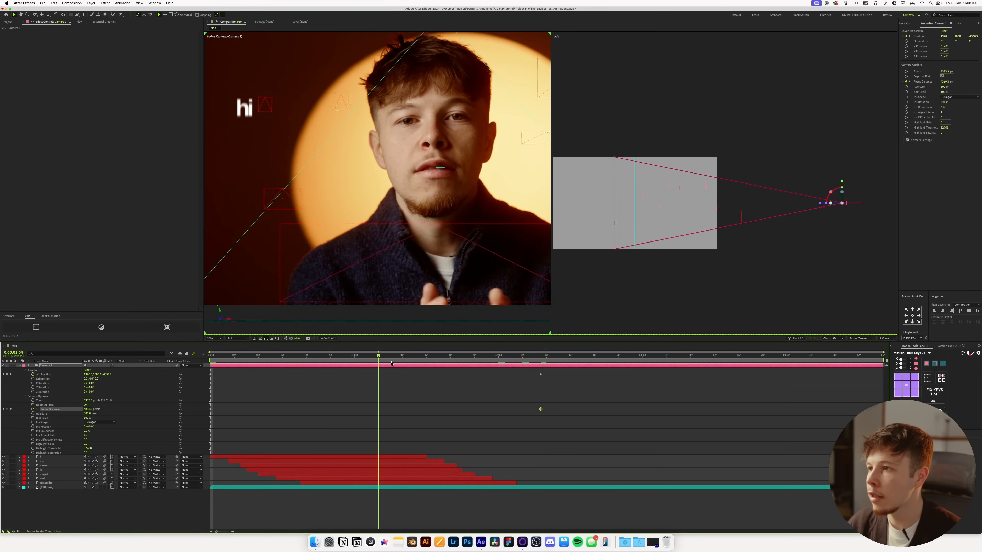
Keyframe Focus Distance so distant words blur, preview, and return to time 0.
{"action": "left_click", "coordinate": [240, 355]}
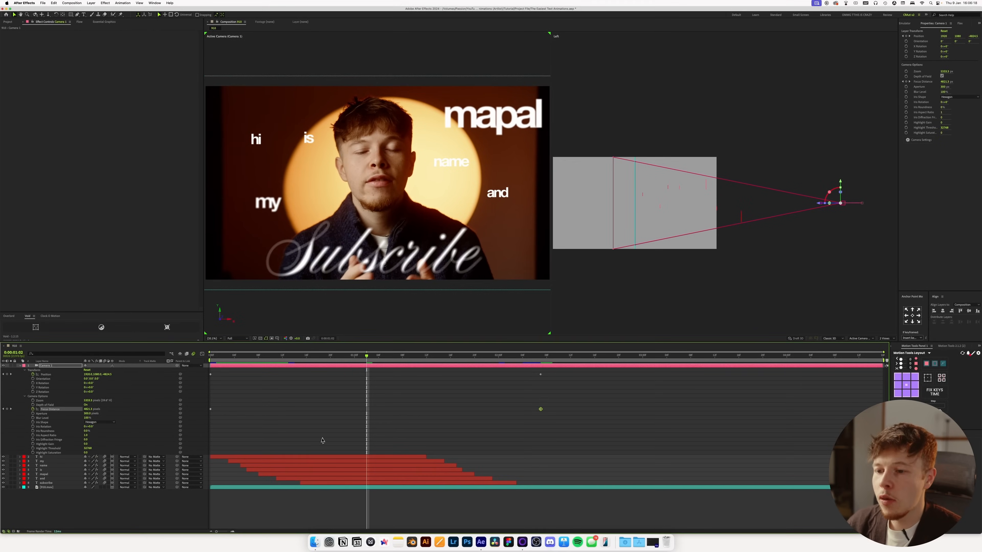
{"action": "key", "text": "`"}
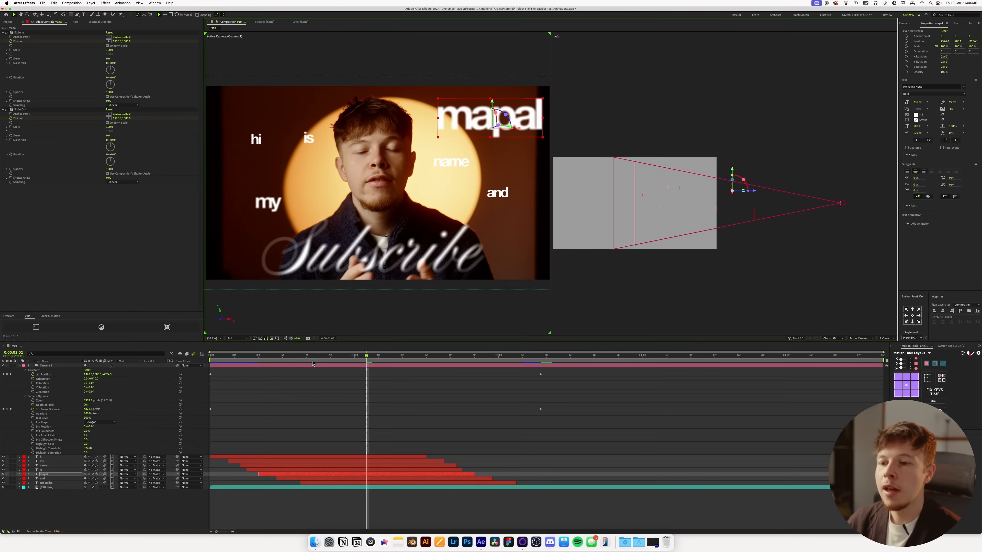
{"action": "left_click", "coordinate": [211, 355]}
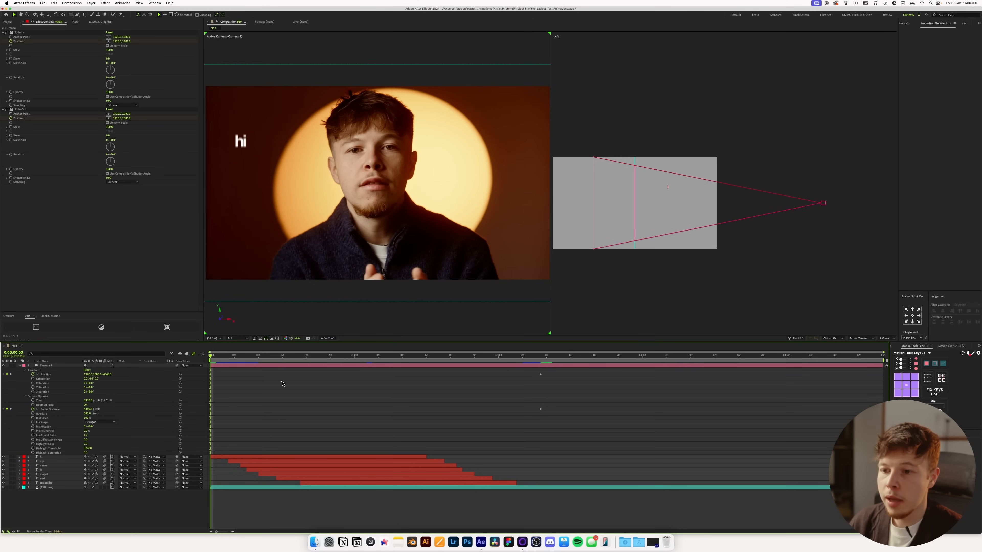
{"action": "left_click", "coordinate": [281, 356]}
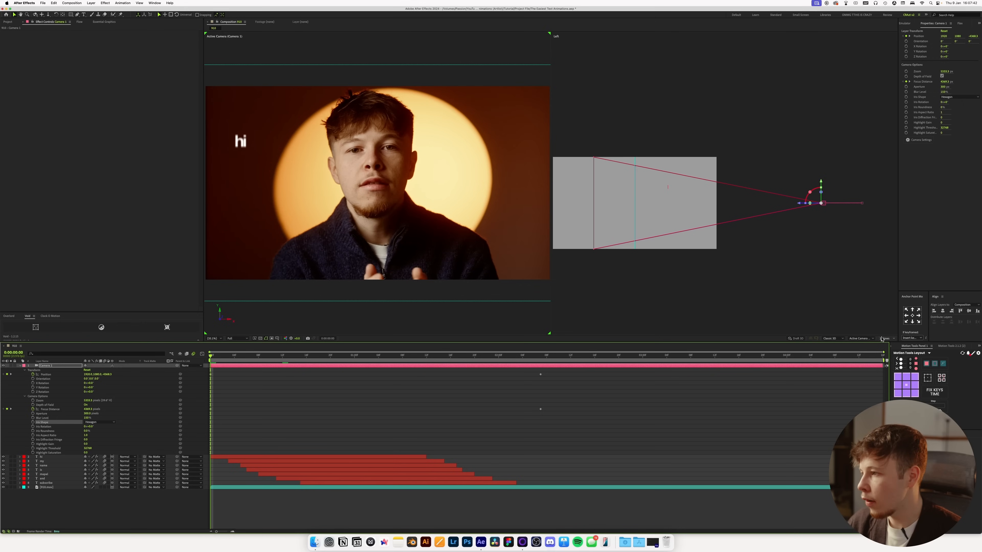
{"action": "left_click", "coordinate": [546, 357]}
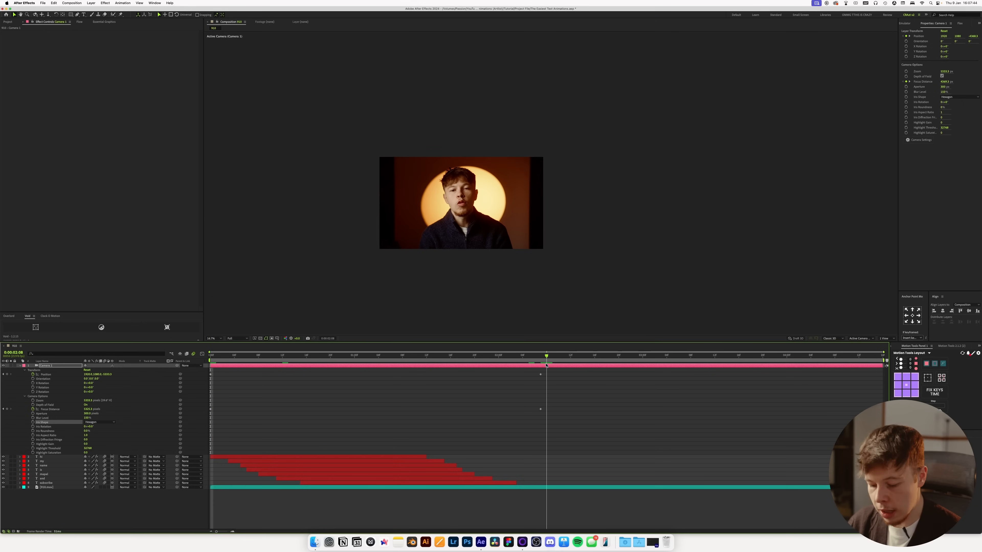